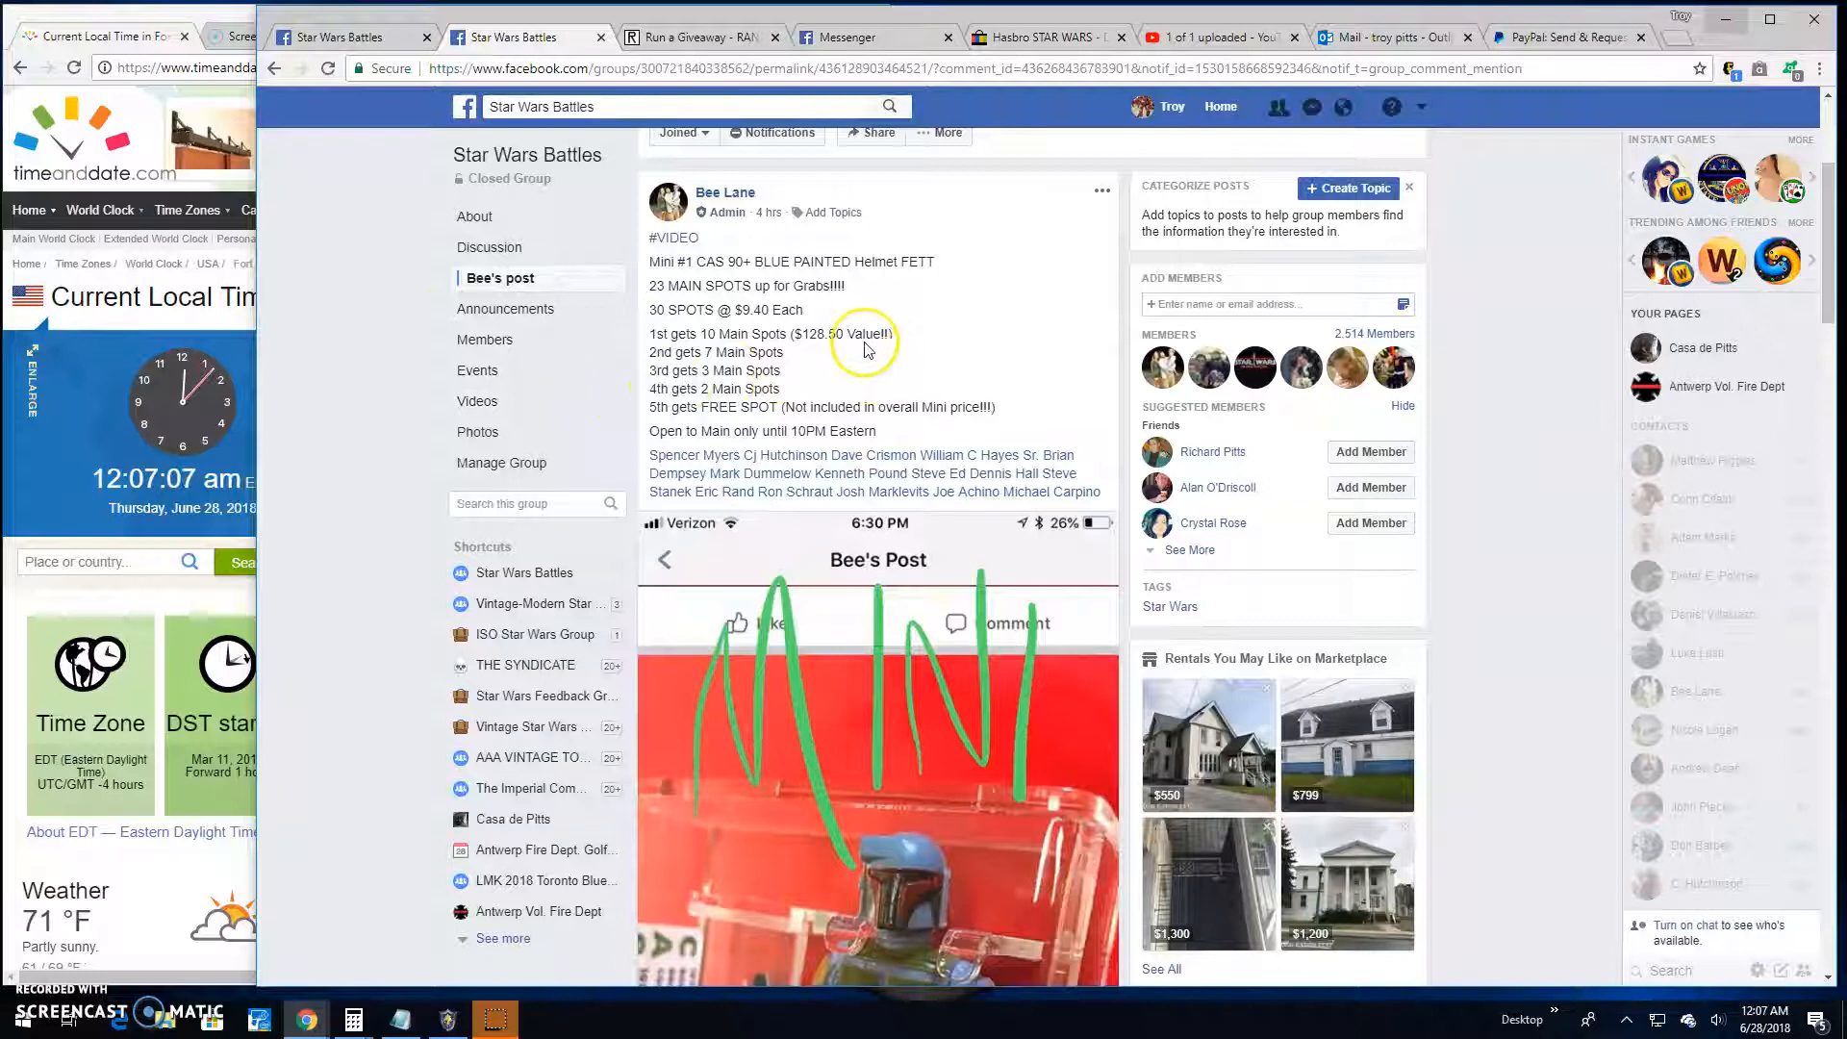
Step: Review the group post and view its photo in full before commenting
scroll(down, 3)
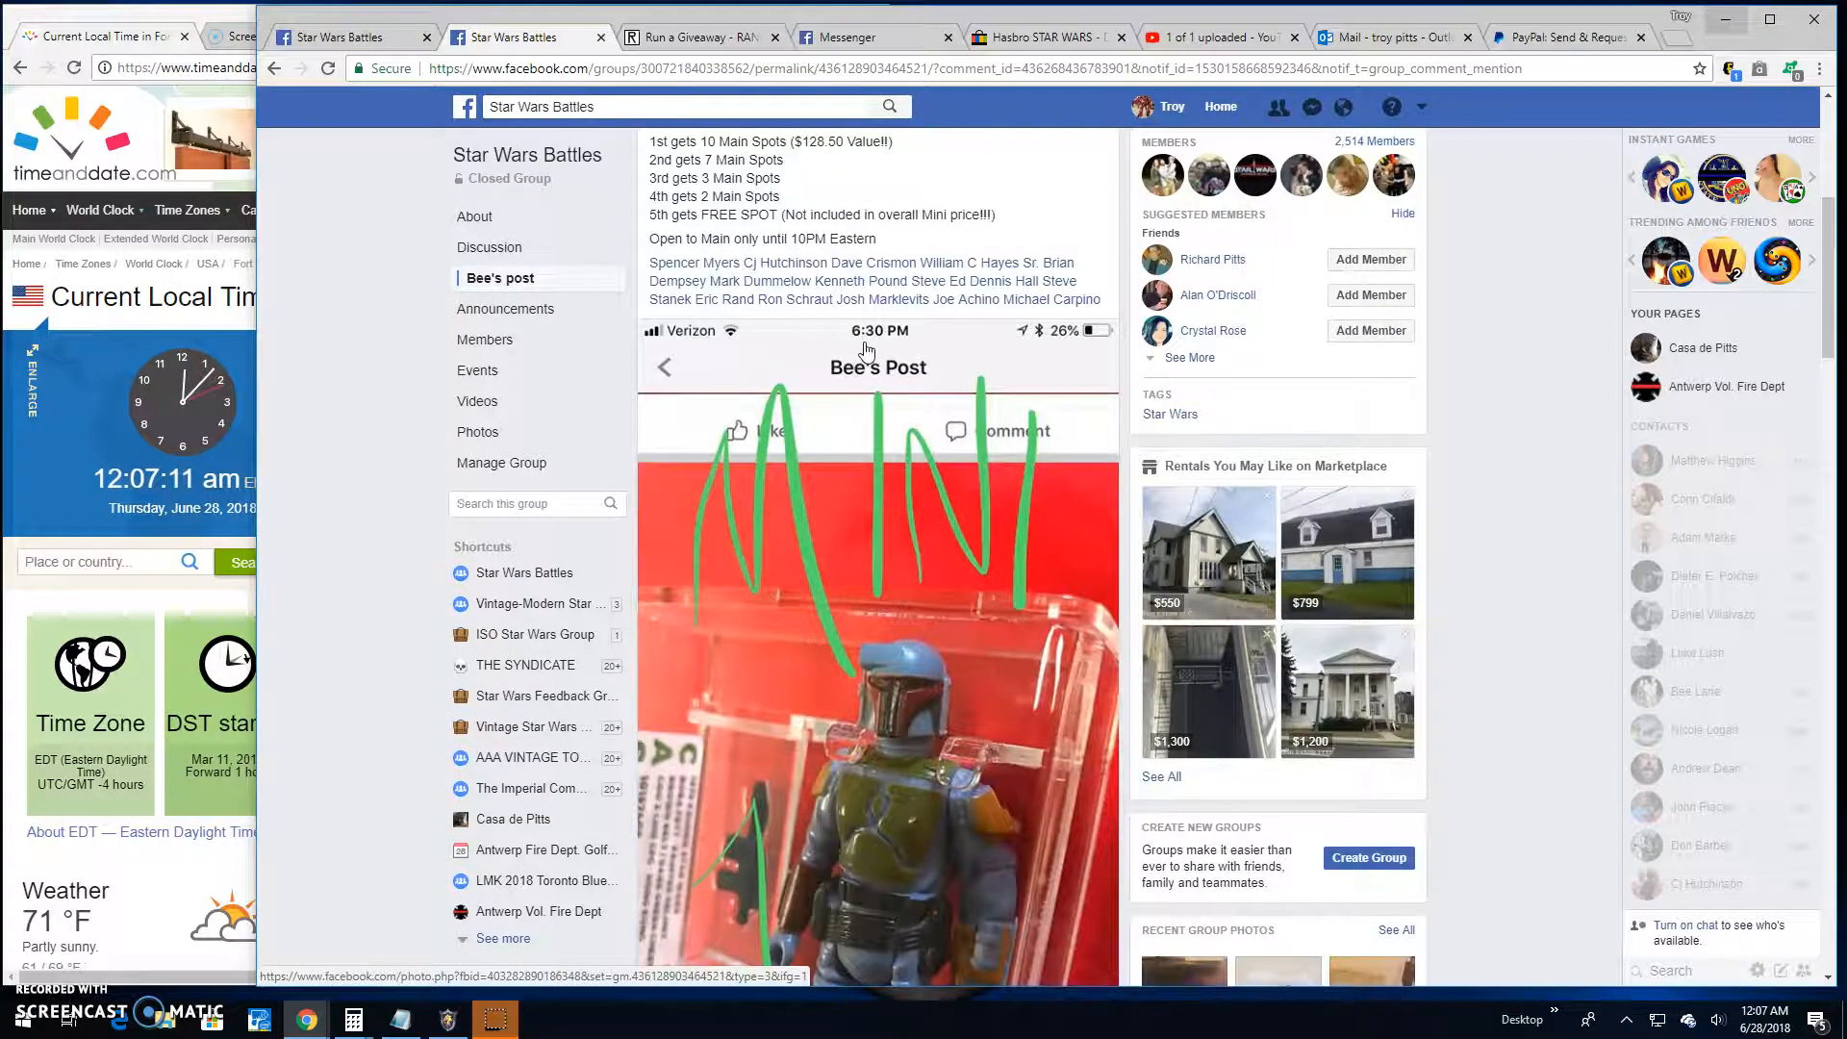
scroll(down, 3)
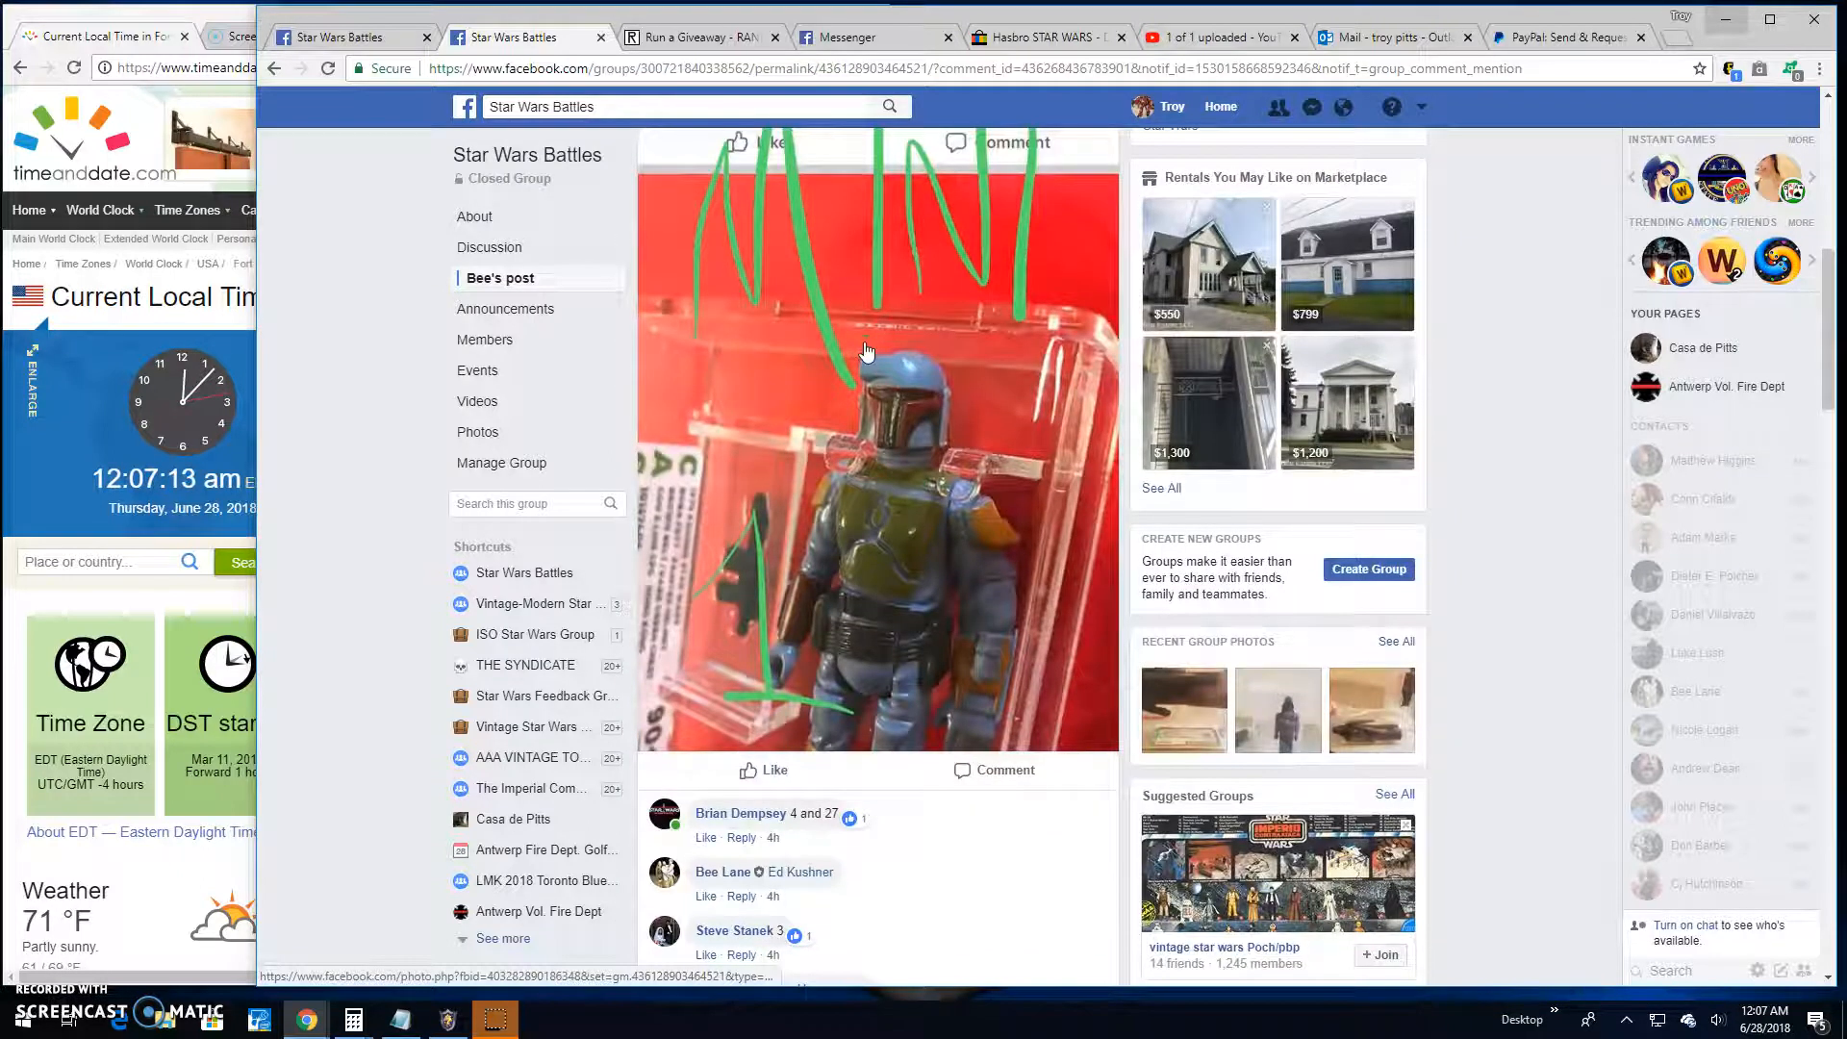
scroll(up, 3)
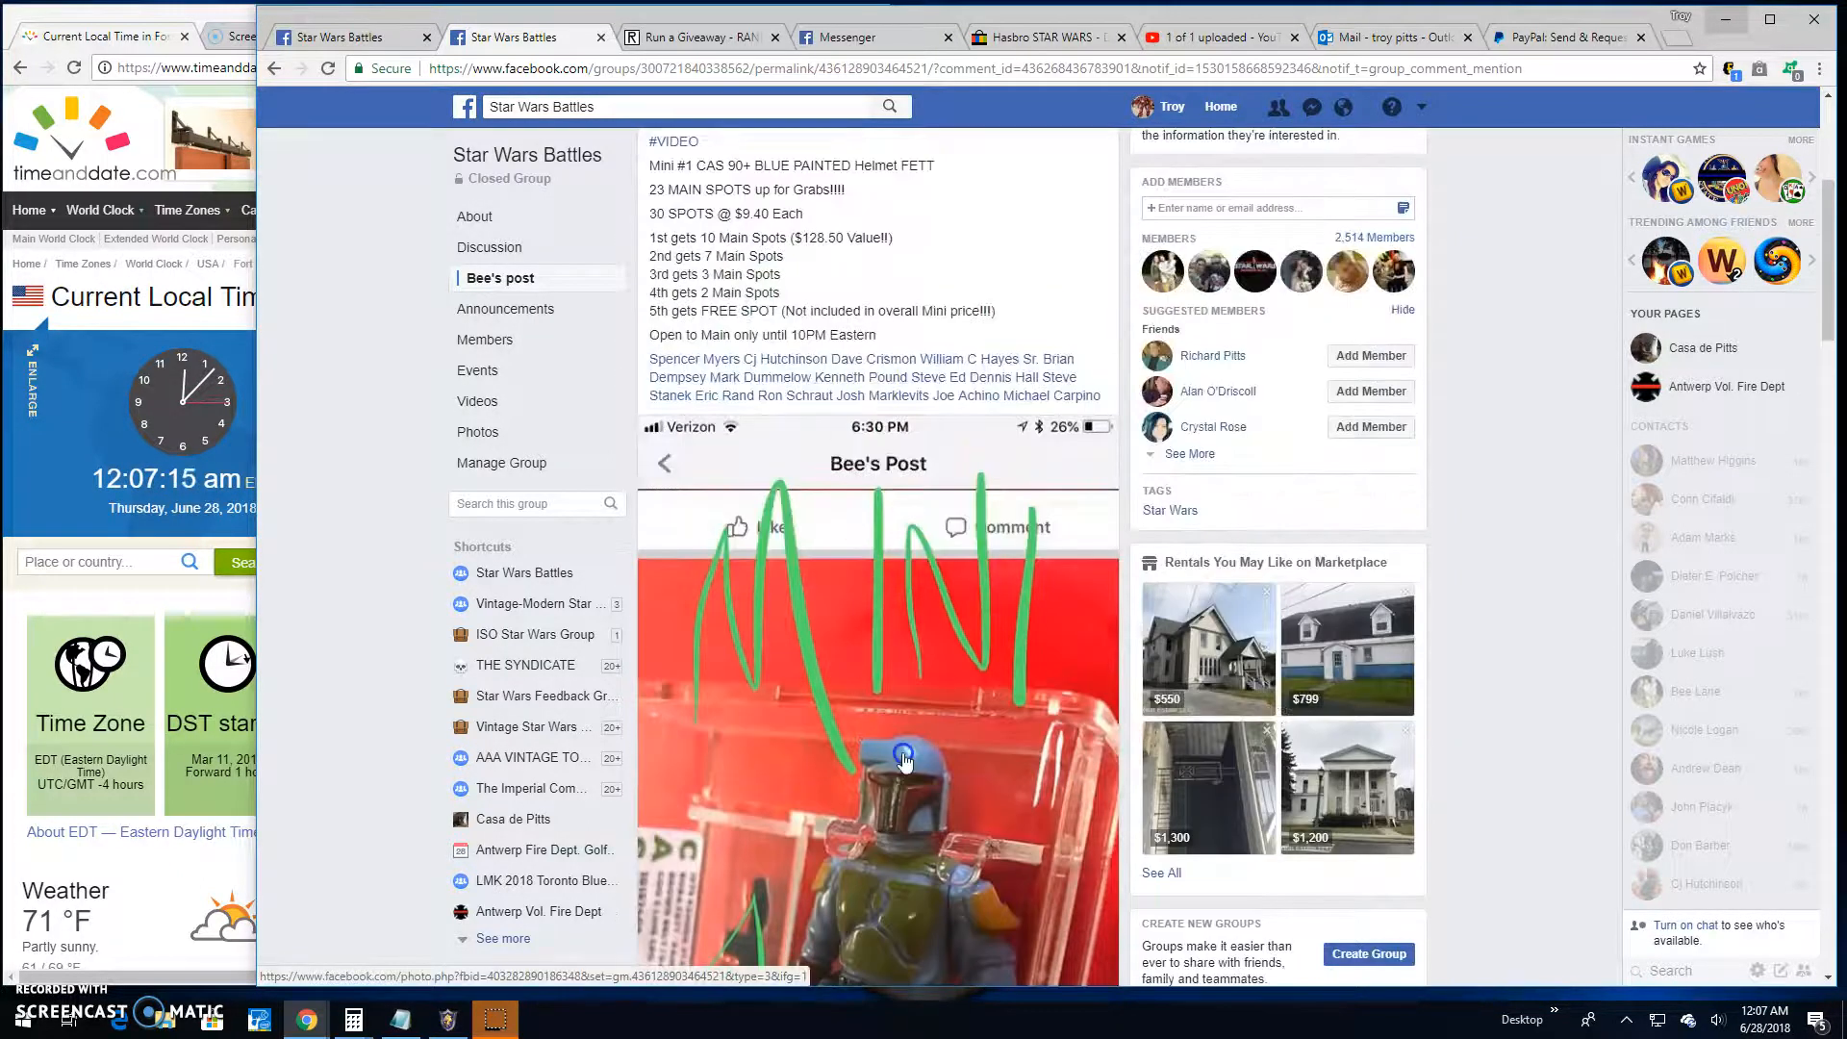
click(904, 754)
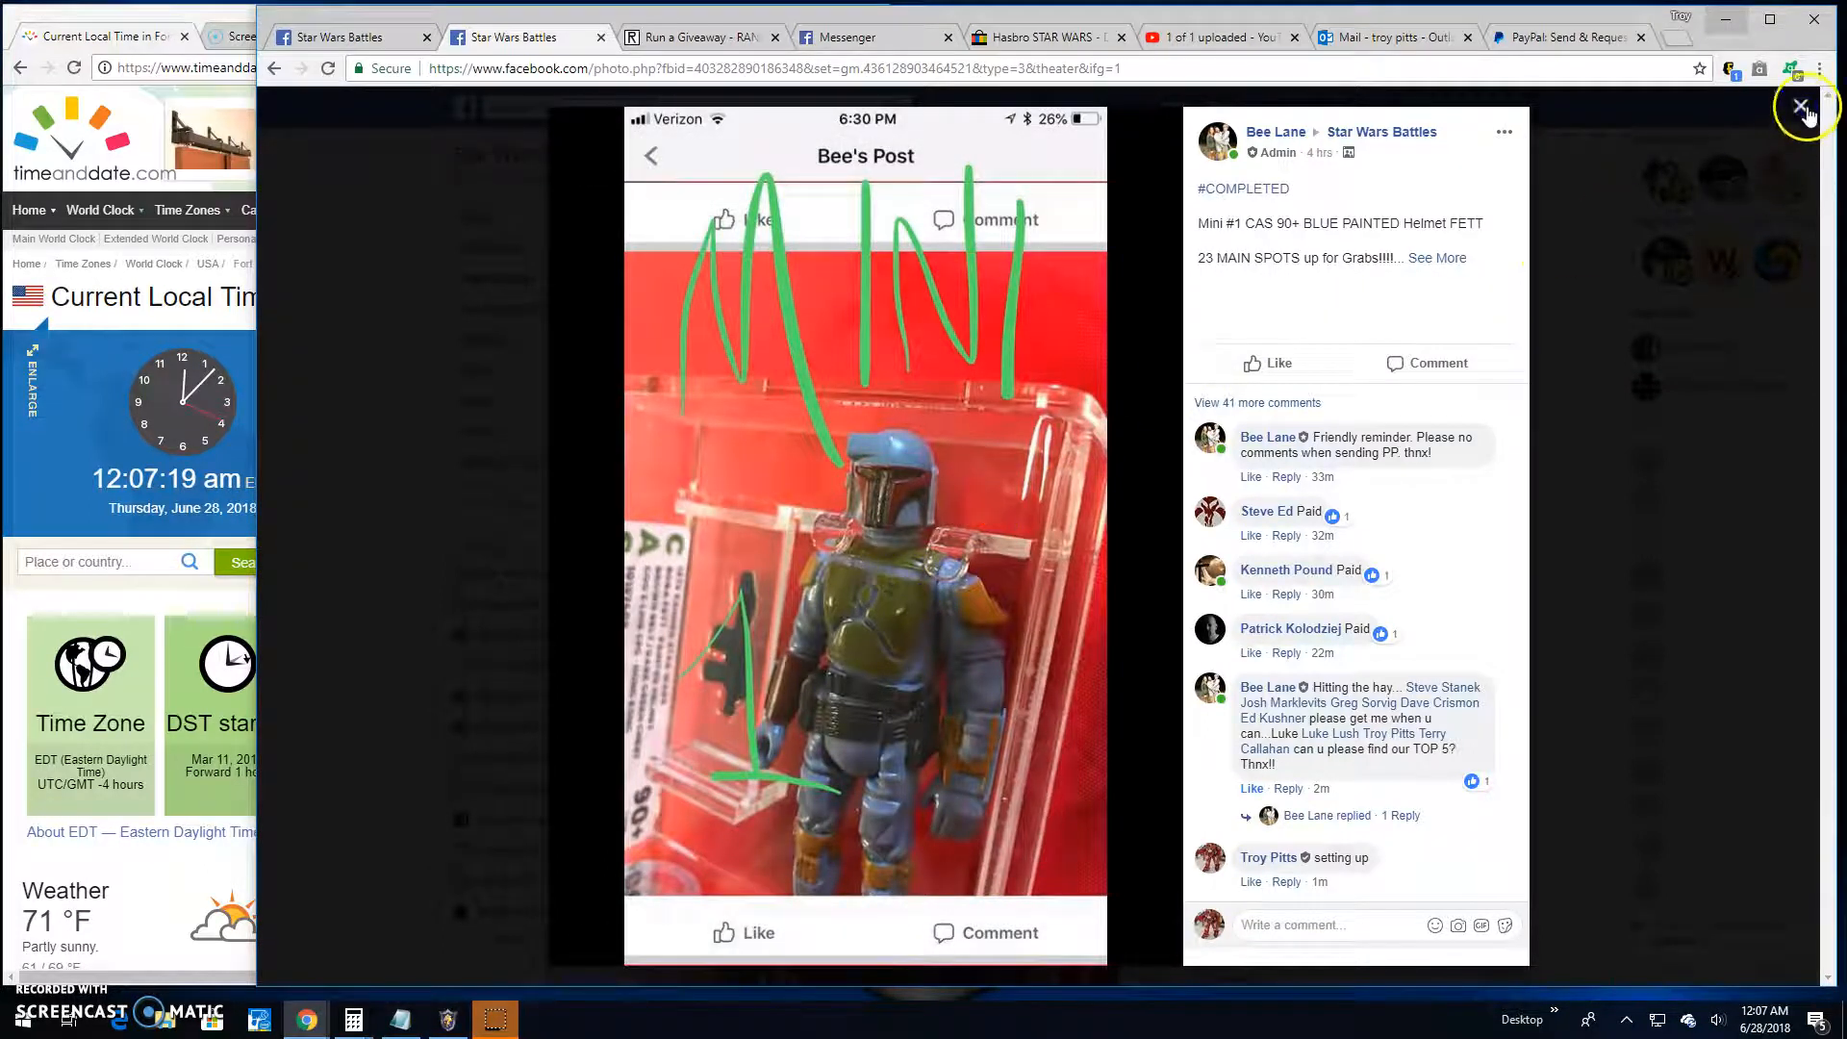
click(1807, 108)
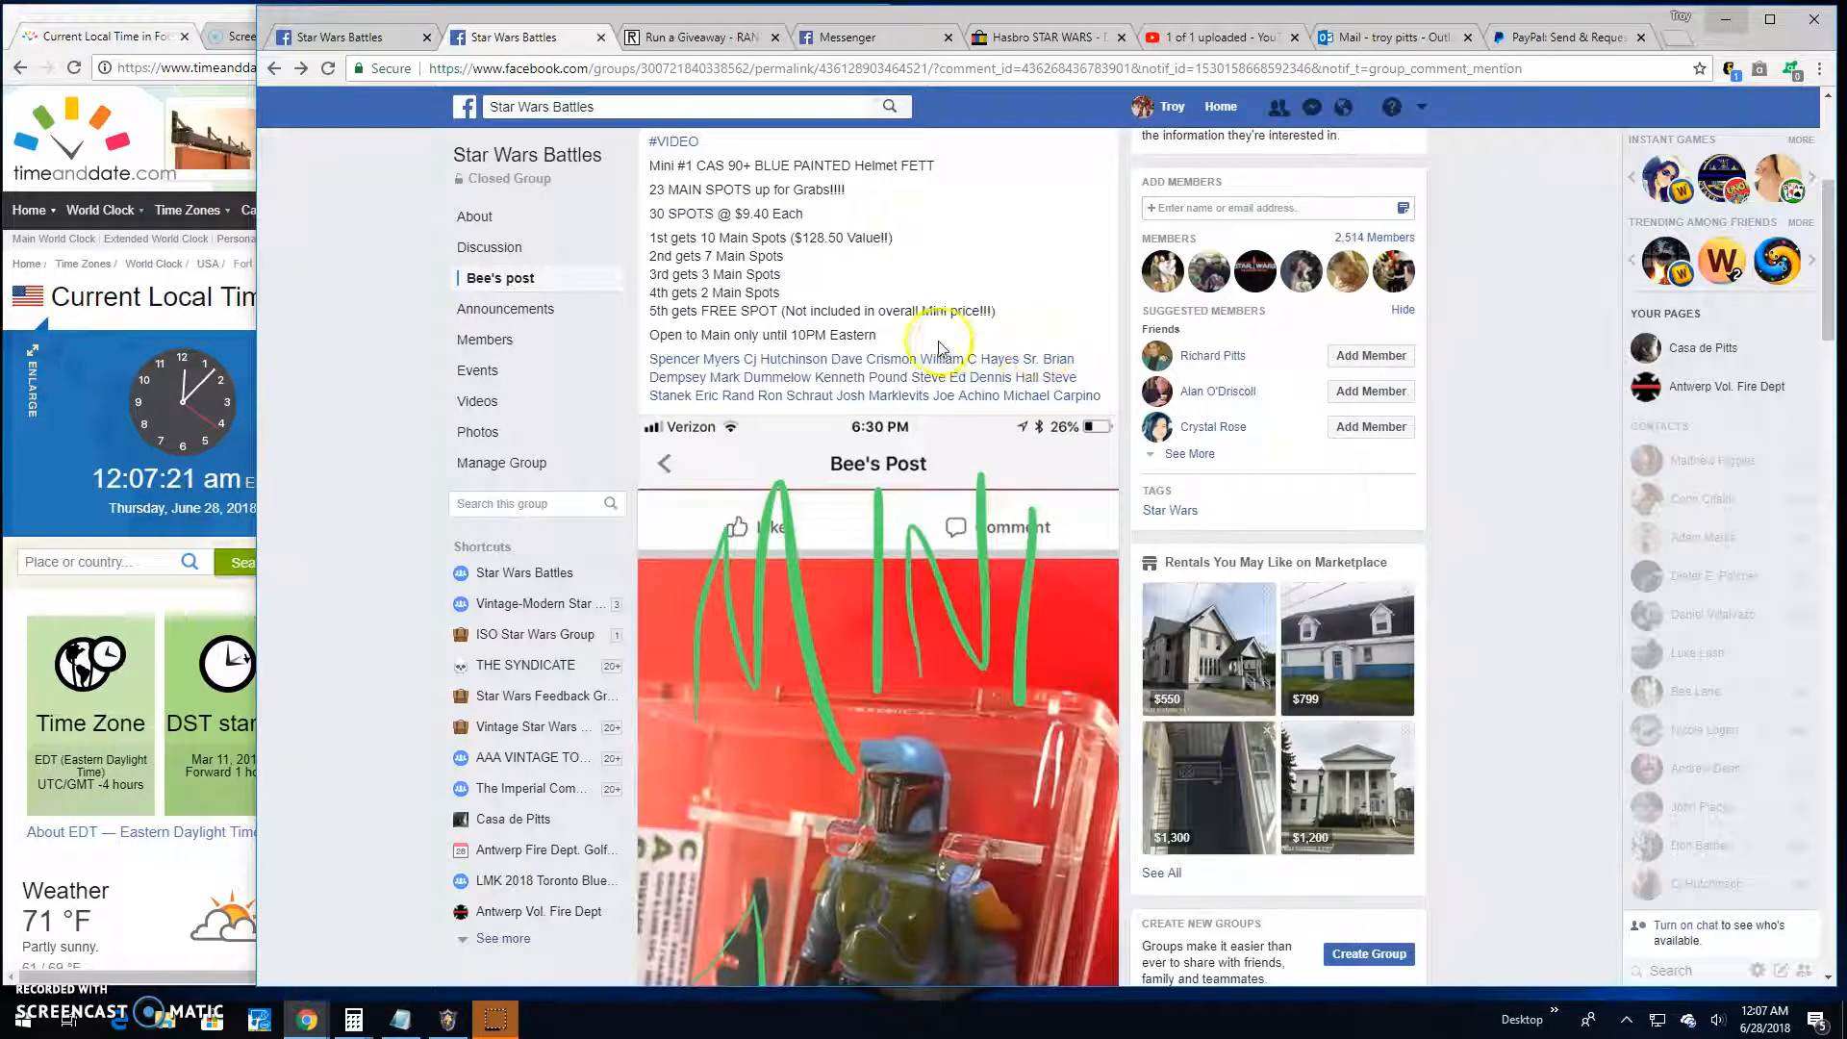
scroll(down, 3)
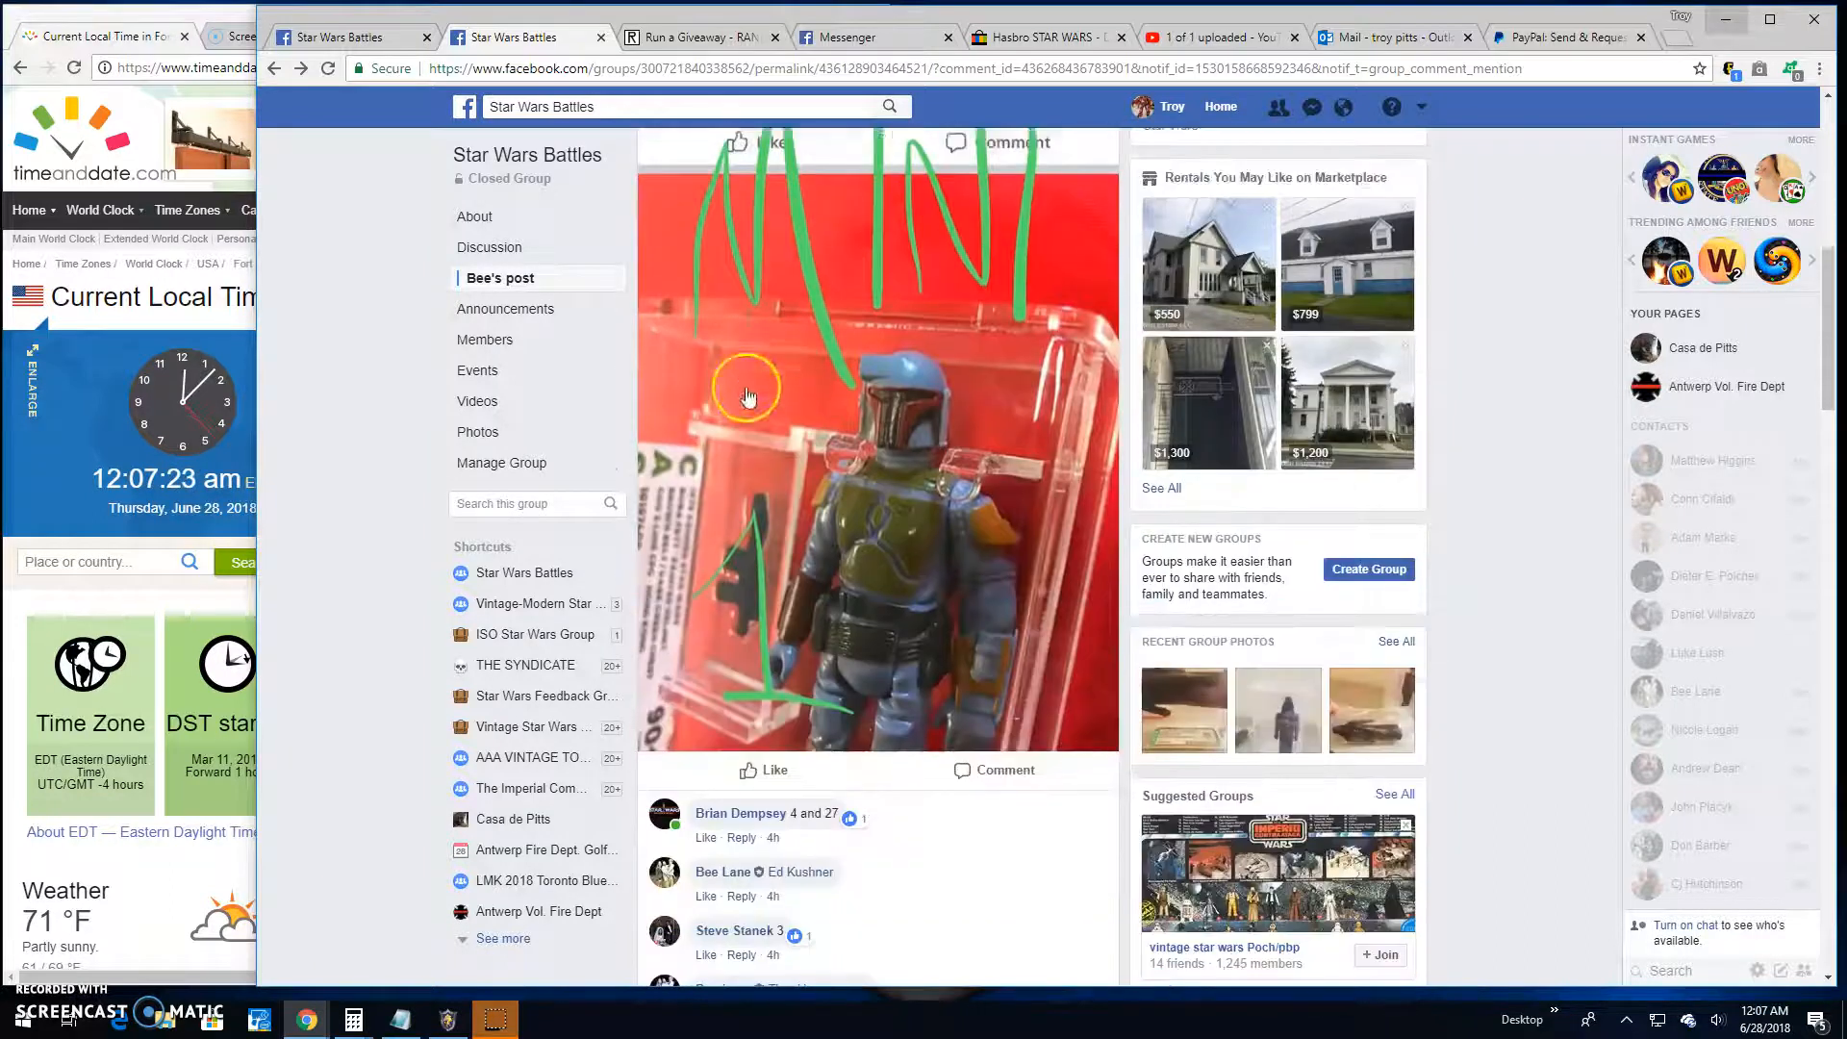
scroll(down, 3)
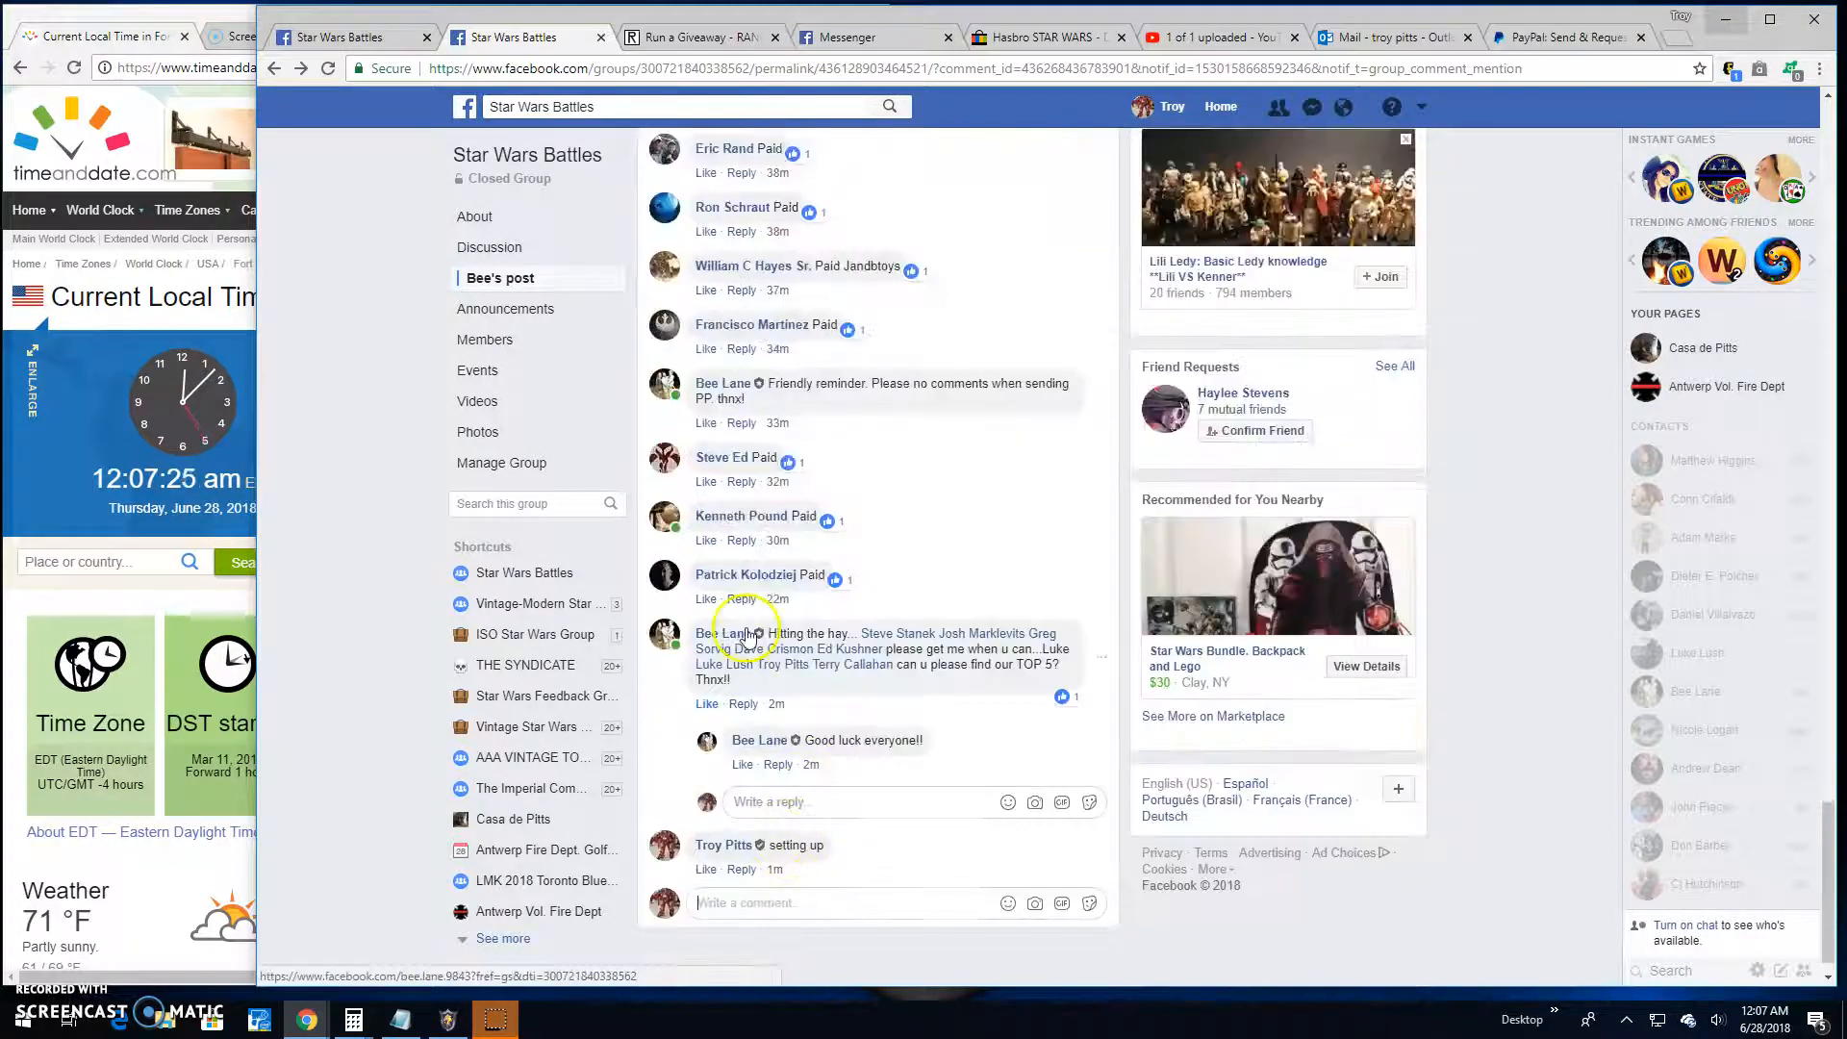
scroll(up, 3)
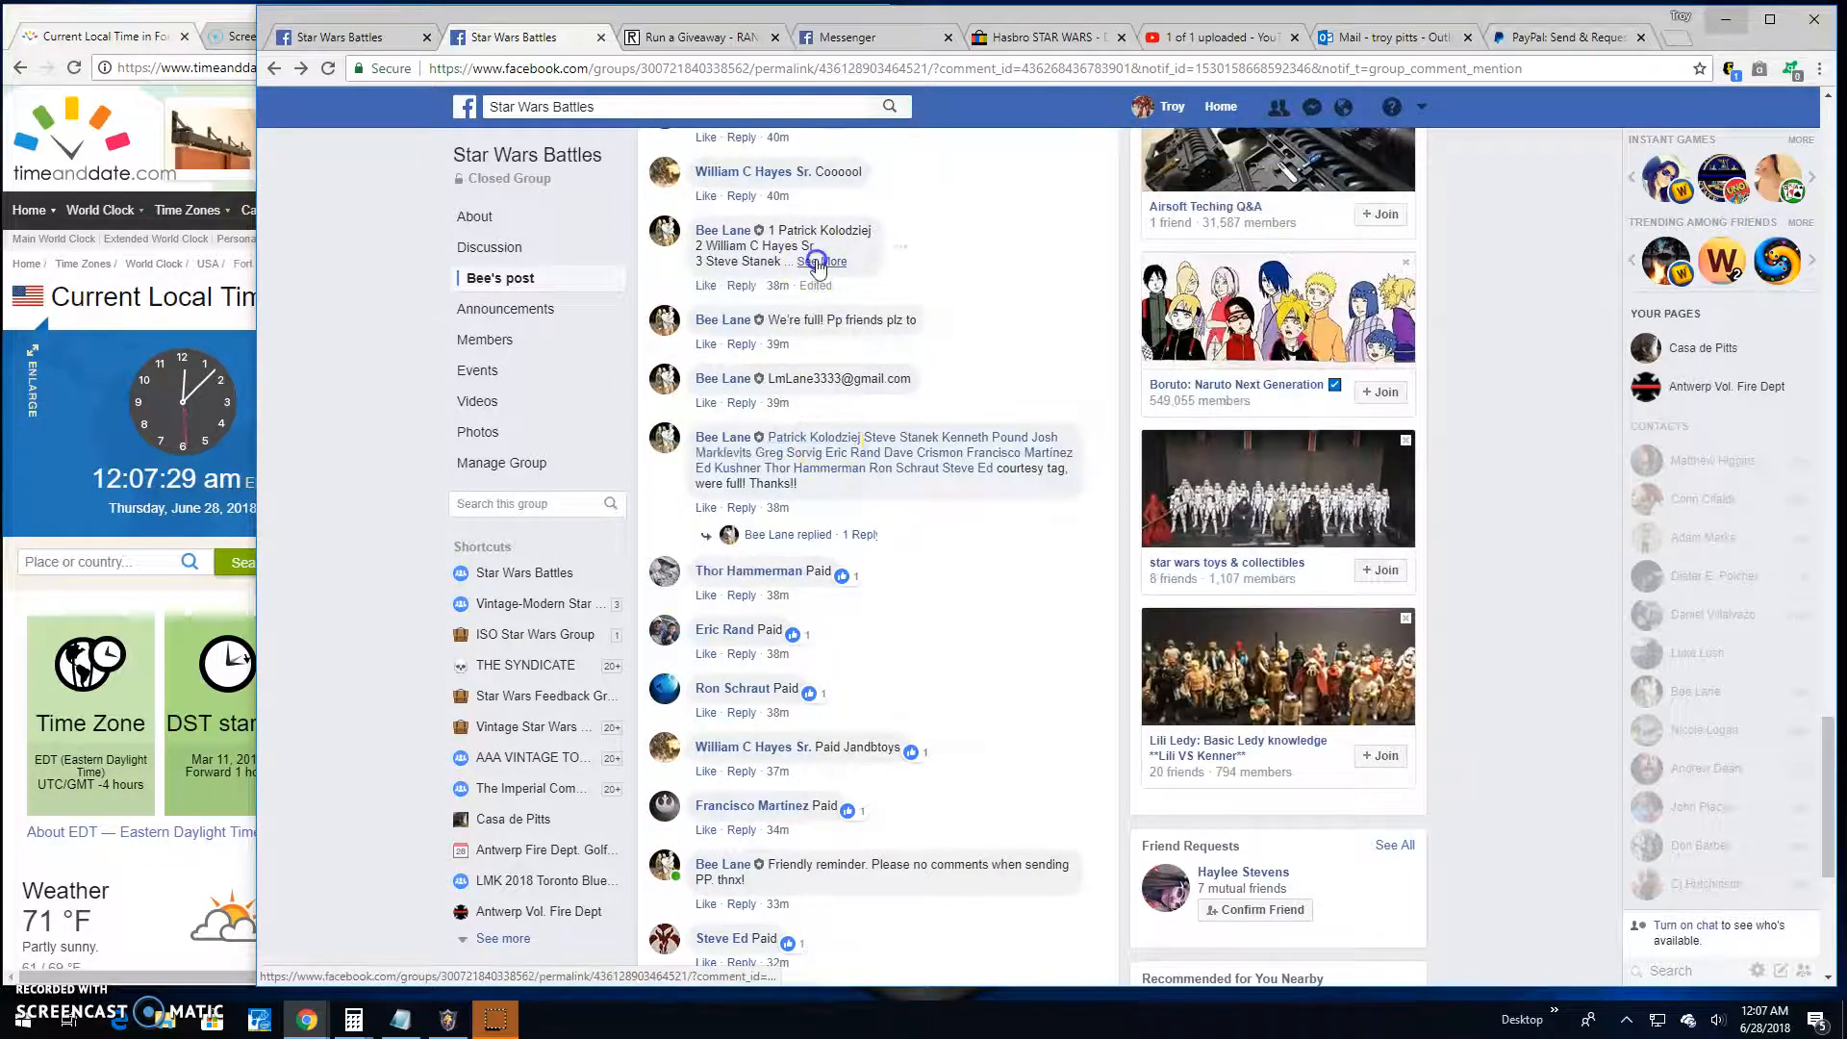
scroll(down, 3)
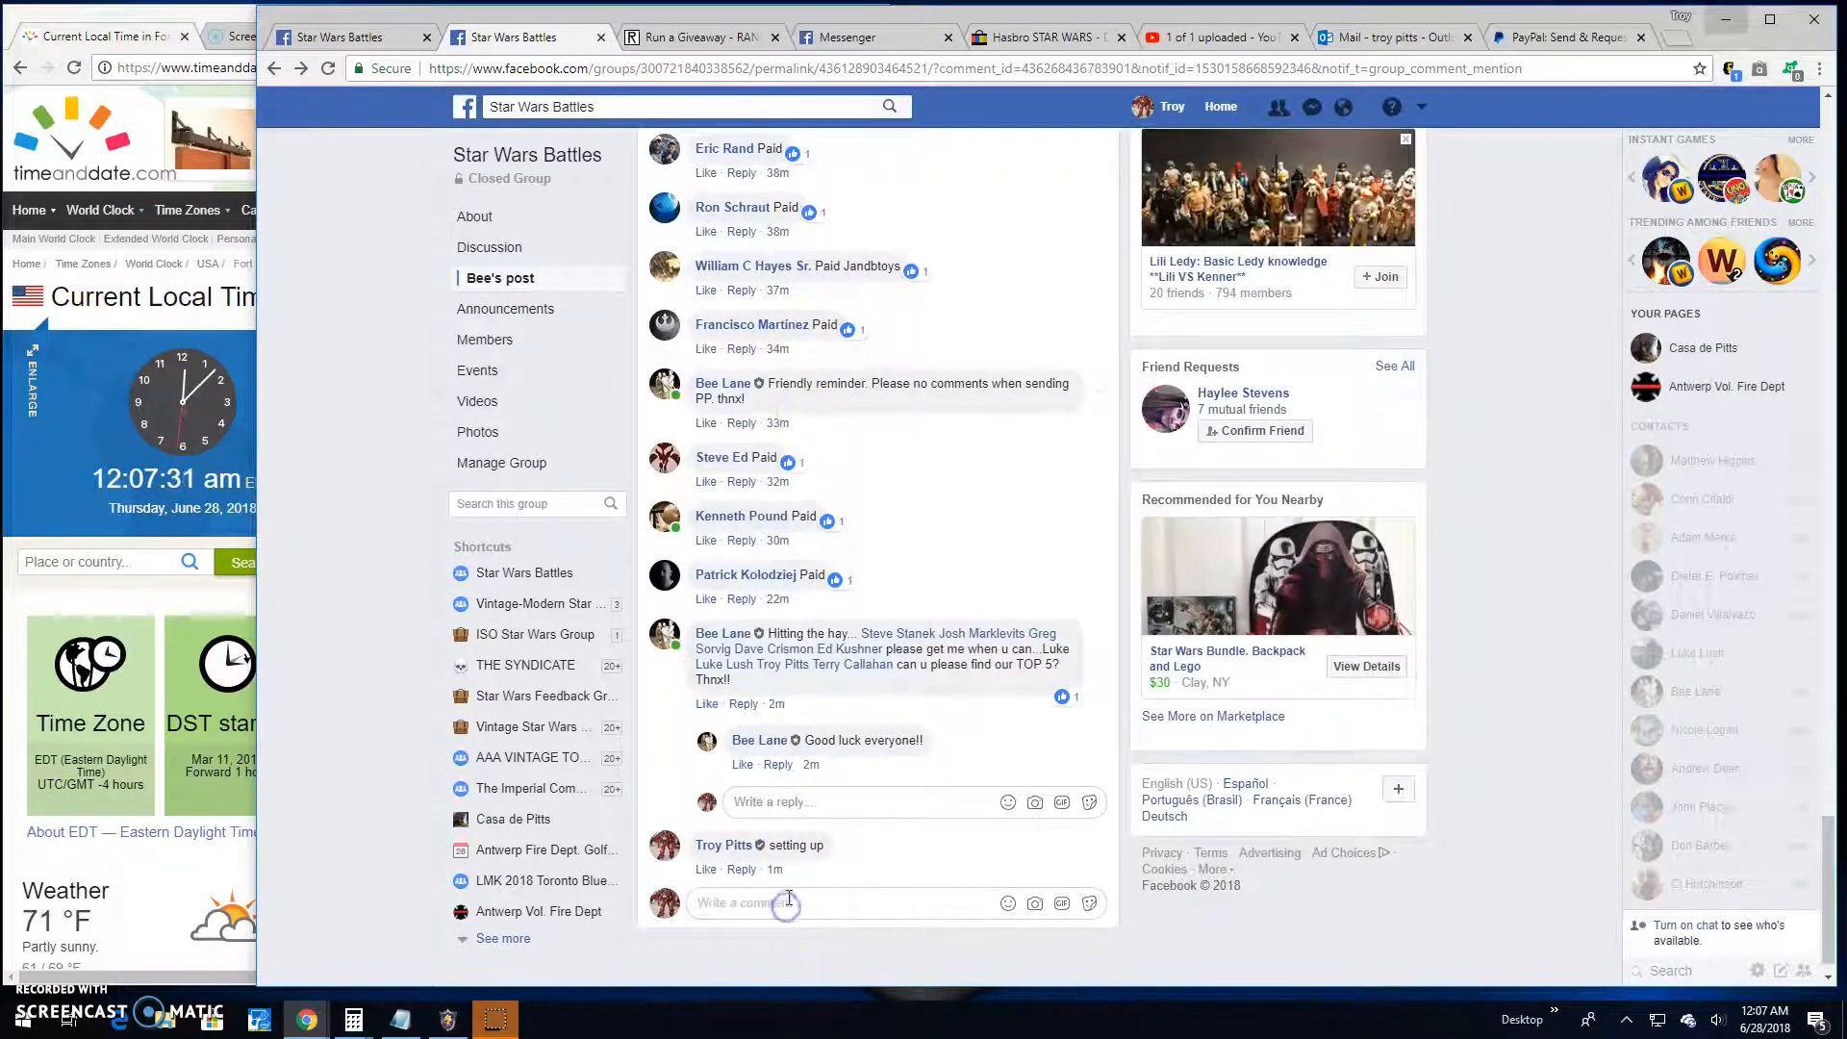
Step: Comment 'Live! 1207 am' on the post and copy the host's numbered 1–30 entry list
text(Live!)
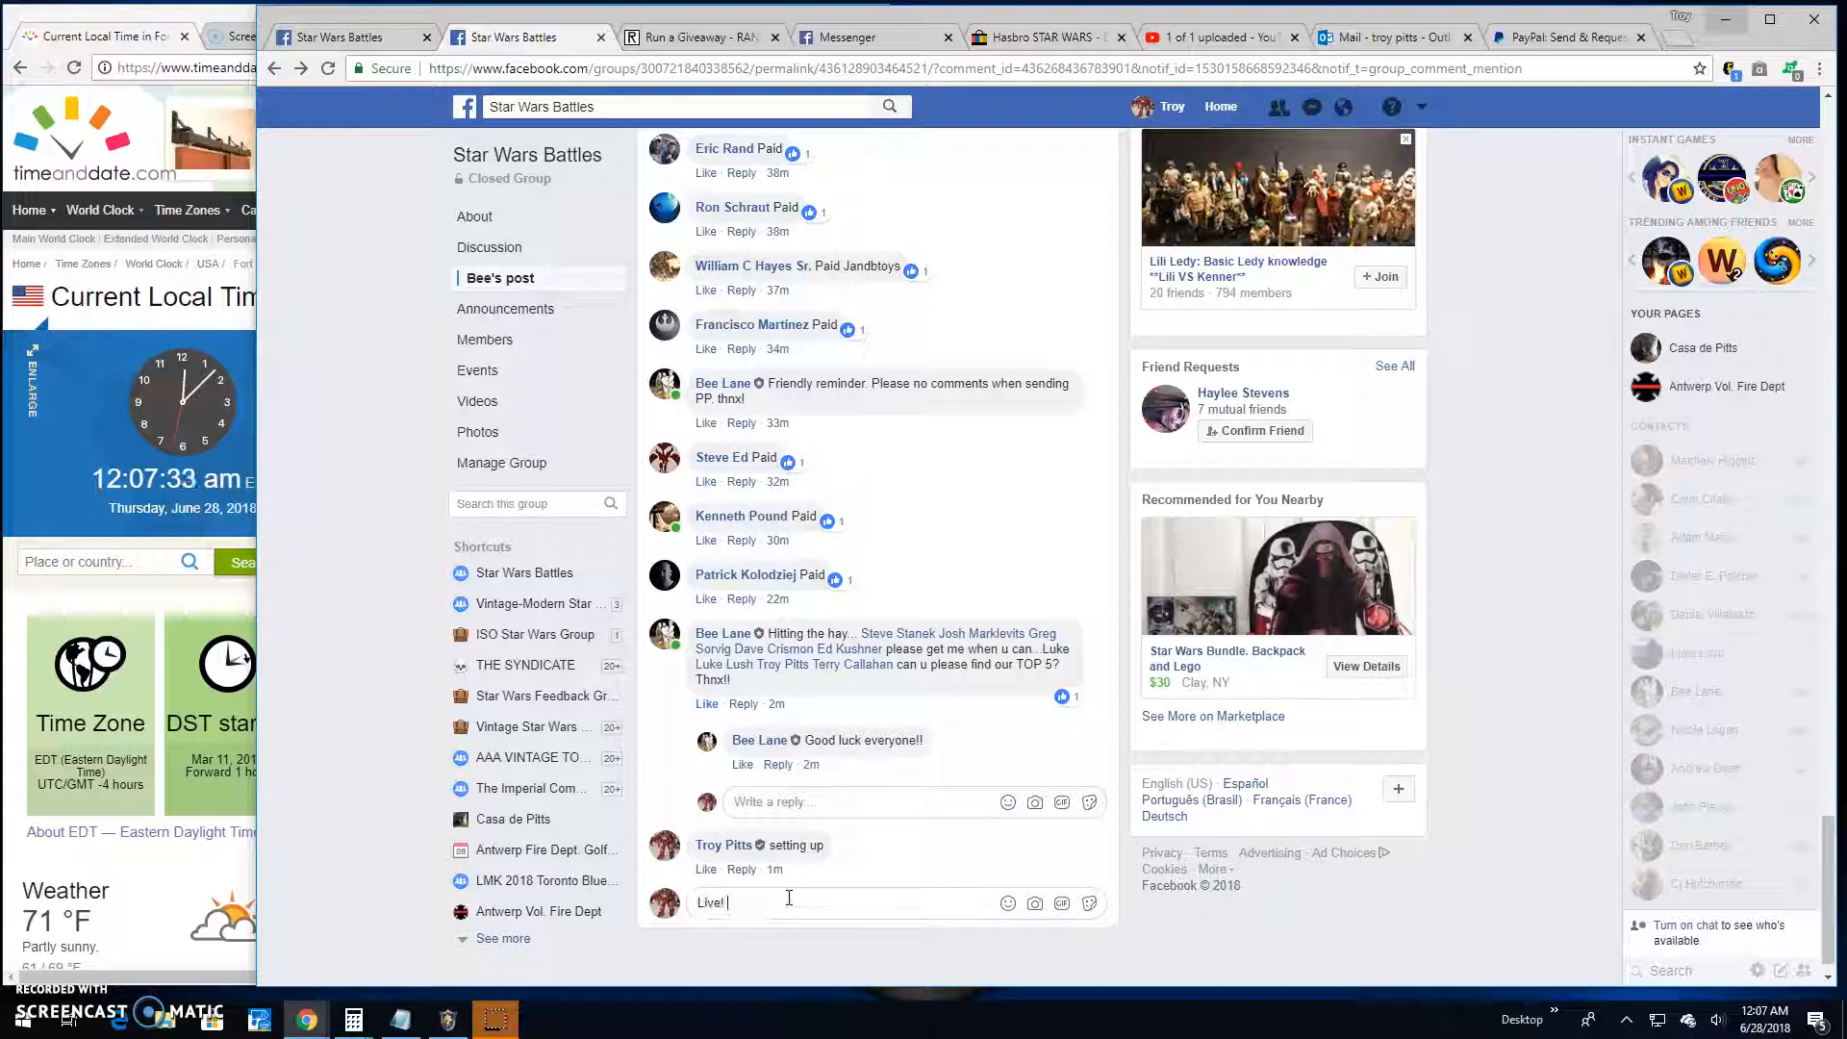
text(1207 am)
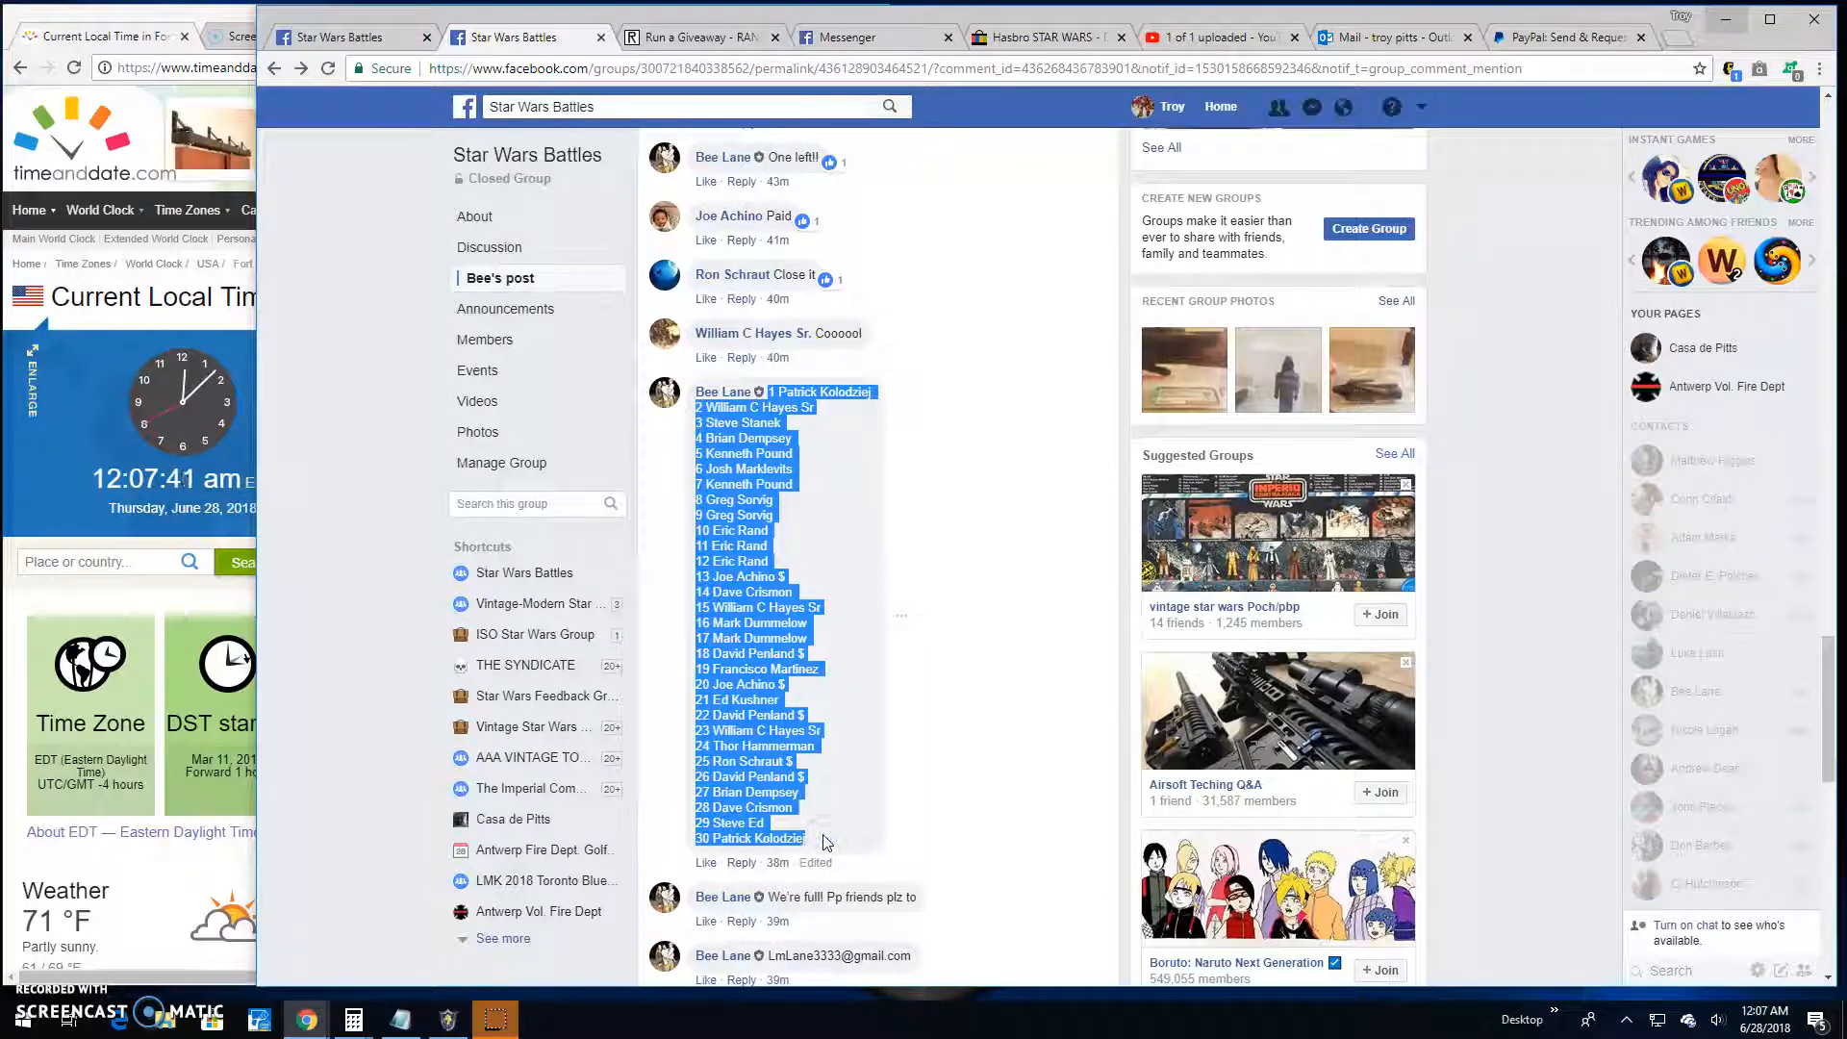
click(700, 36)
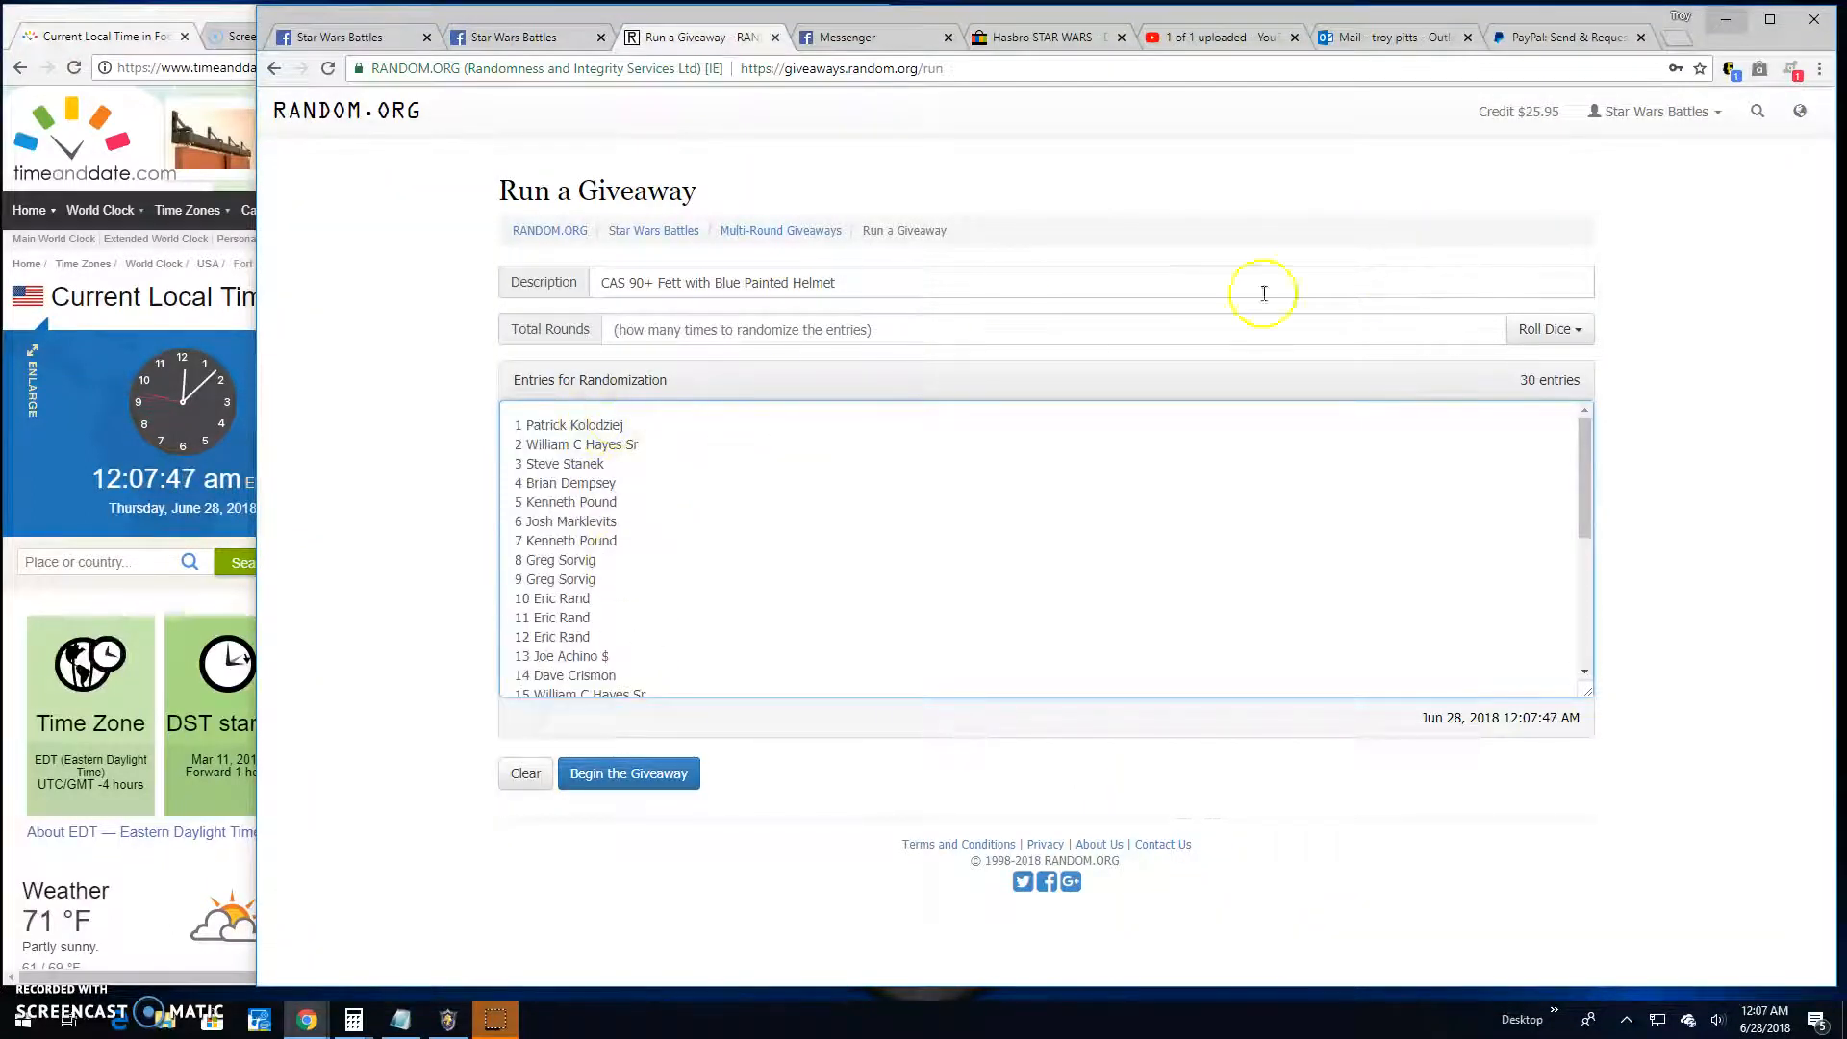
Step: Roll two dice to set the giveaway's round count to 9
click(1546, 329)
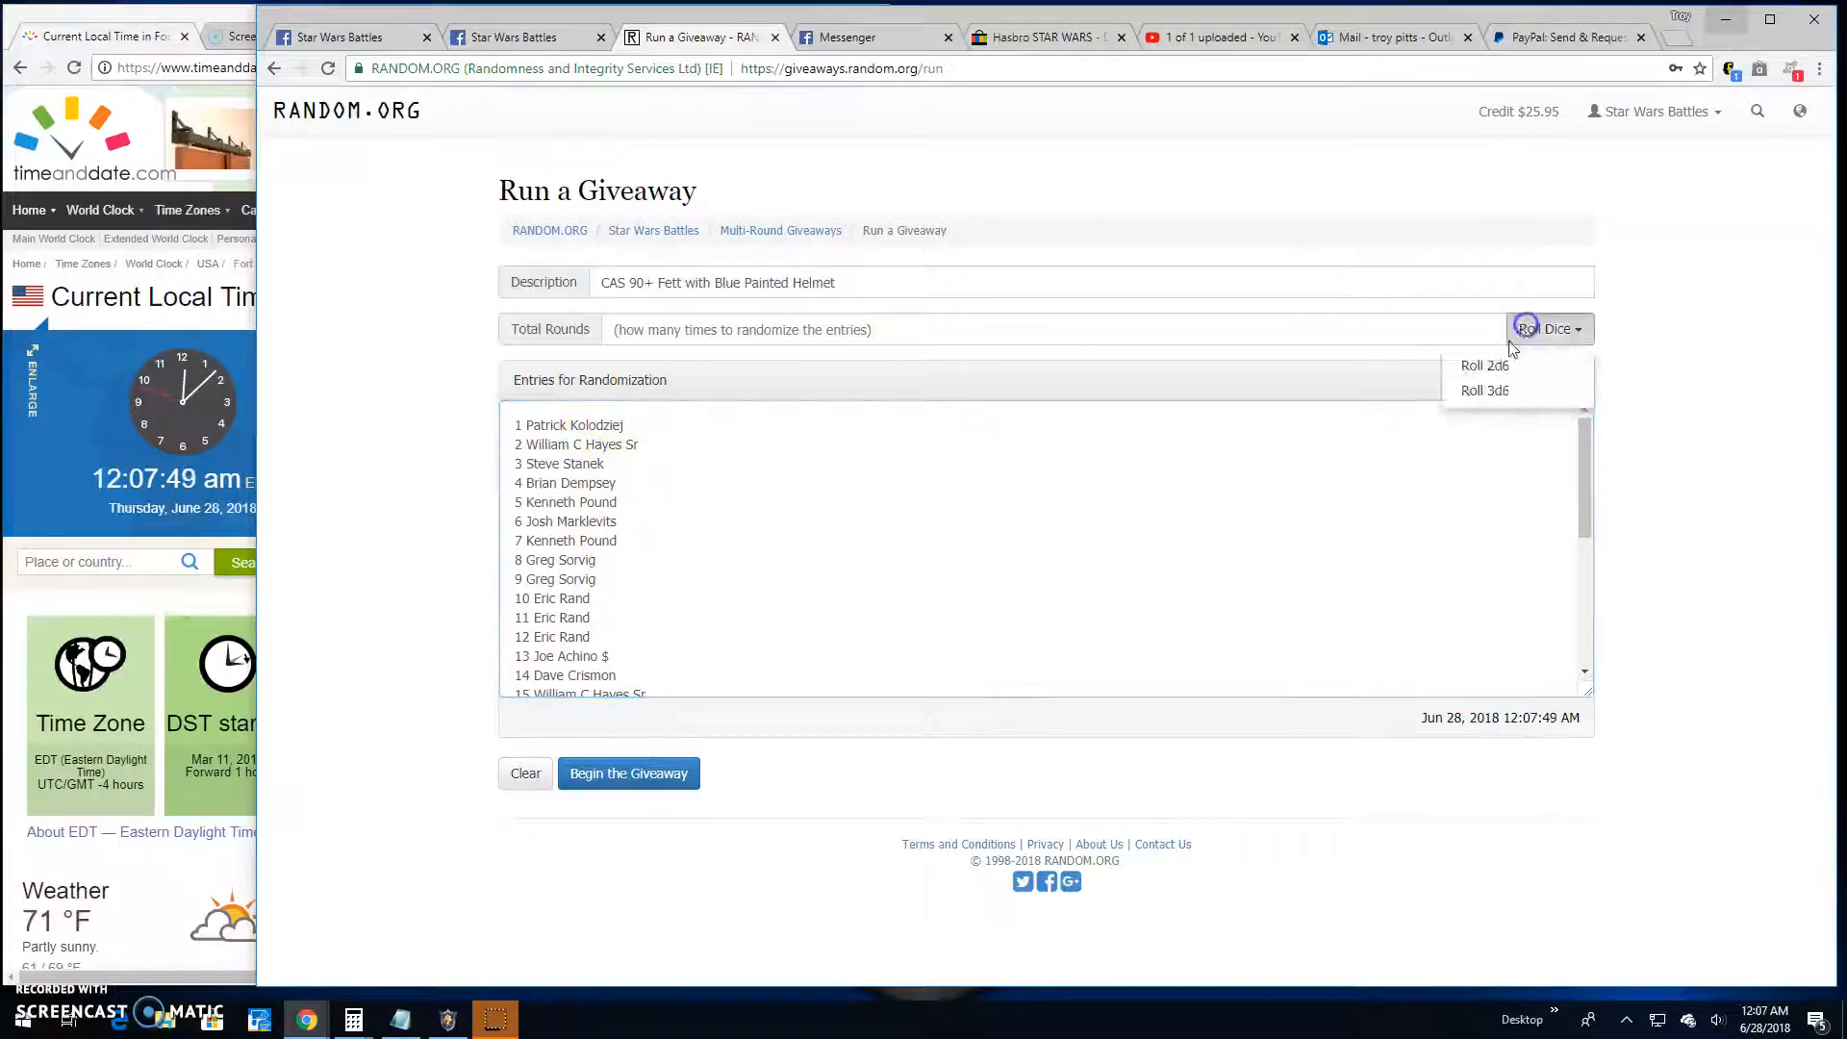
click(1483, 366)
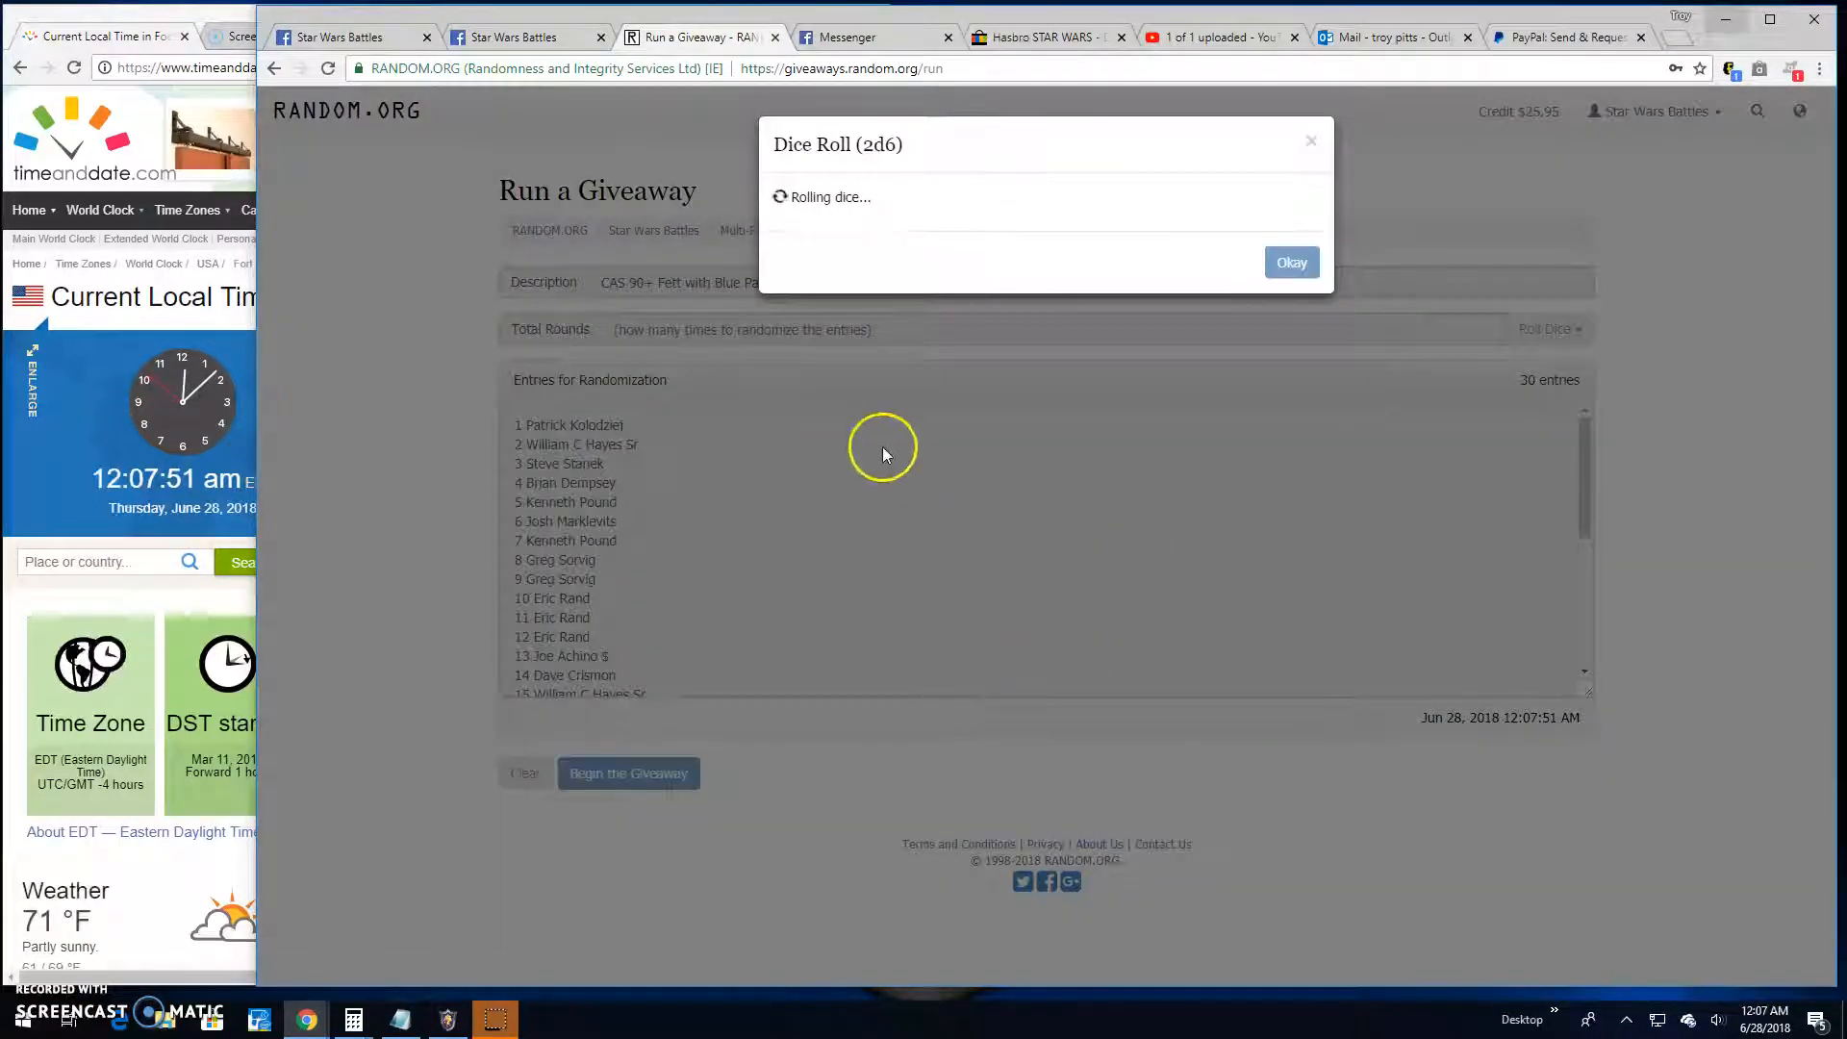
click(1291, 261)
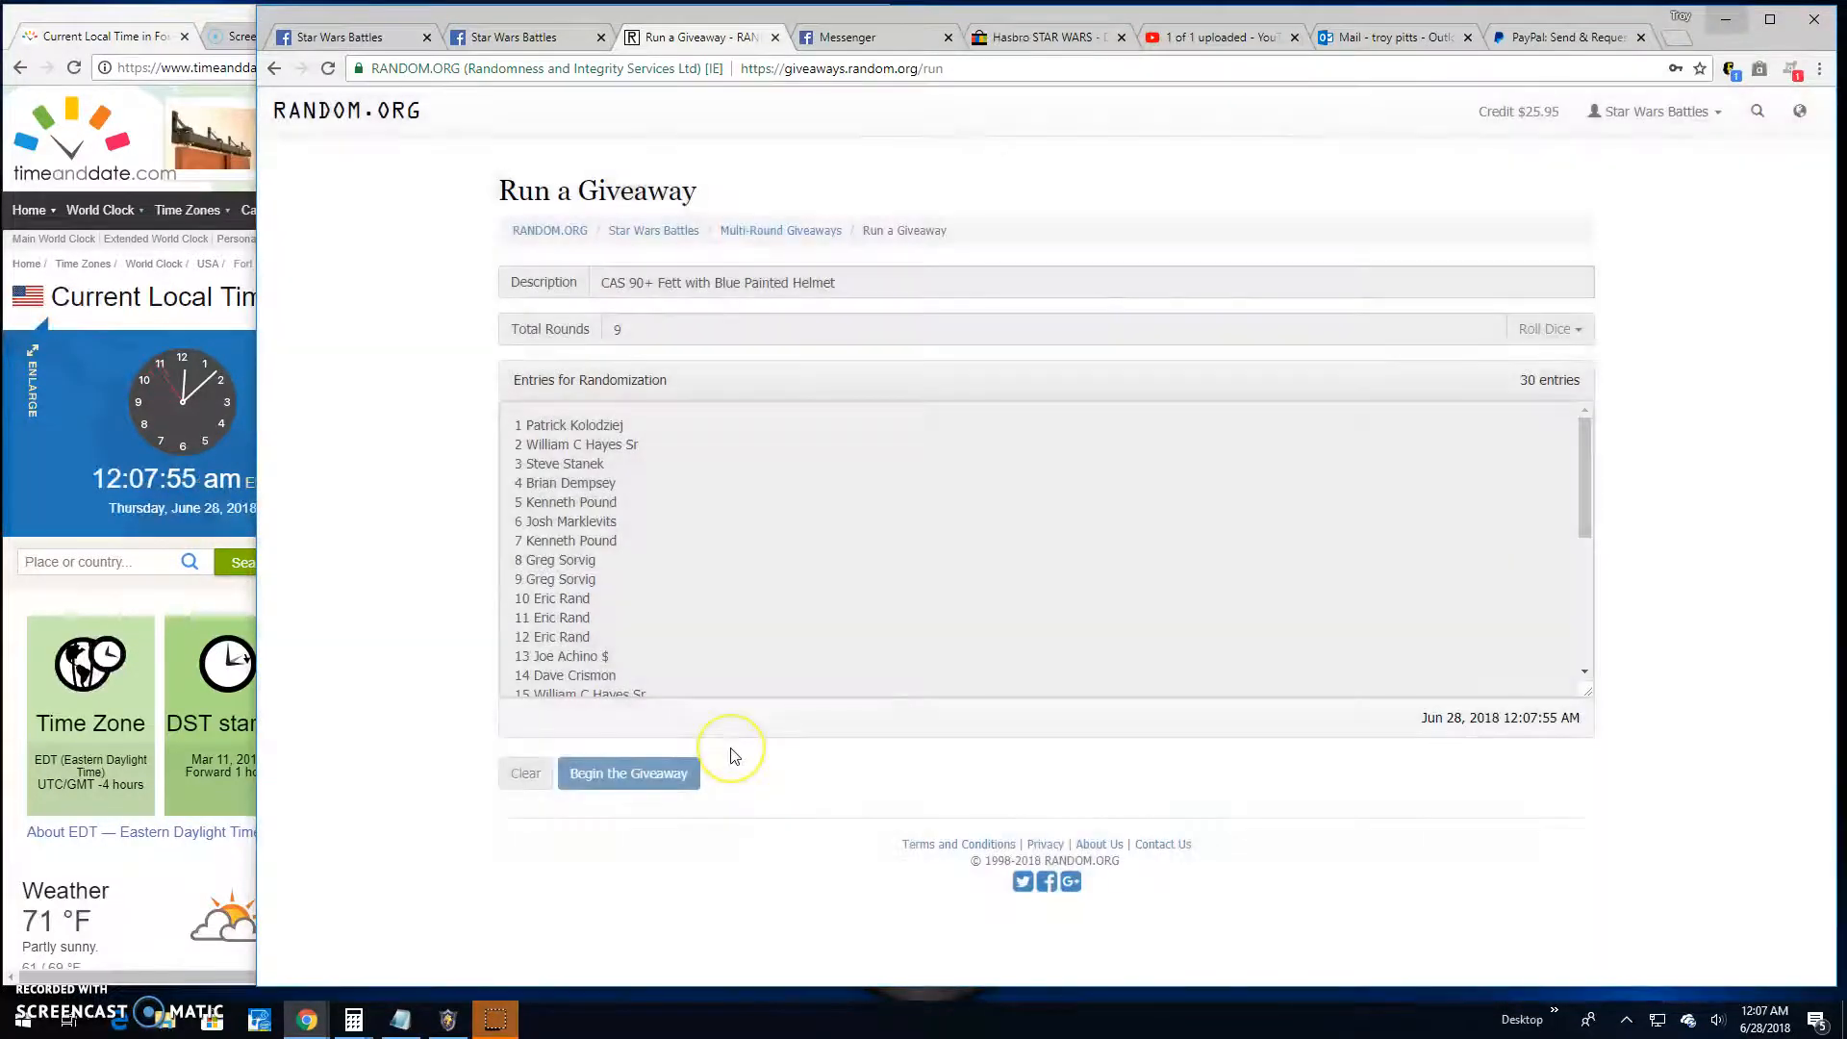
Step: Randomize the 30 entries through rounds 1 to 7, leaving three rounds to go
click(627, 774)
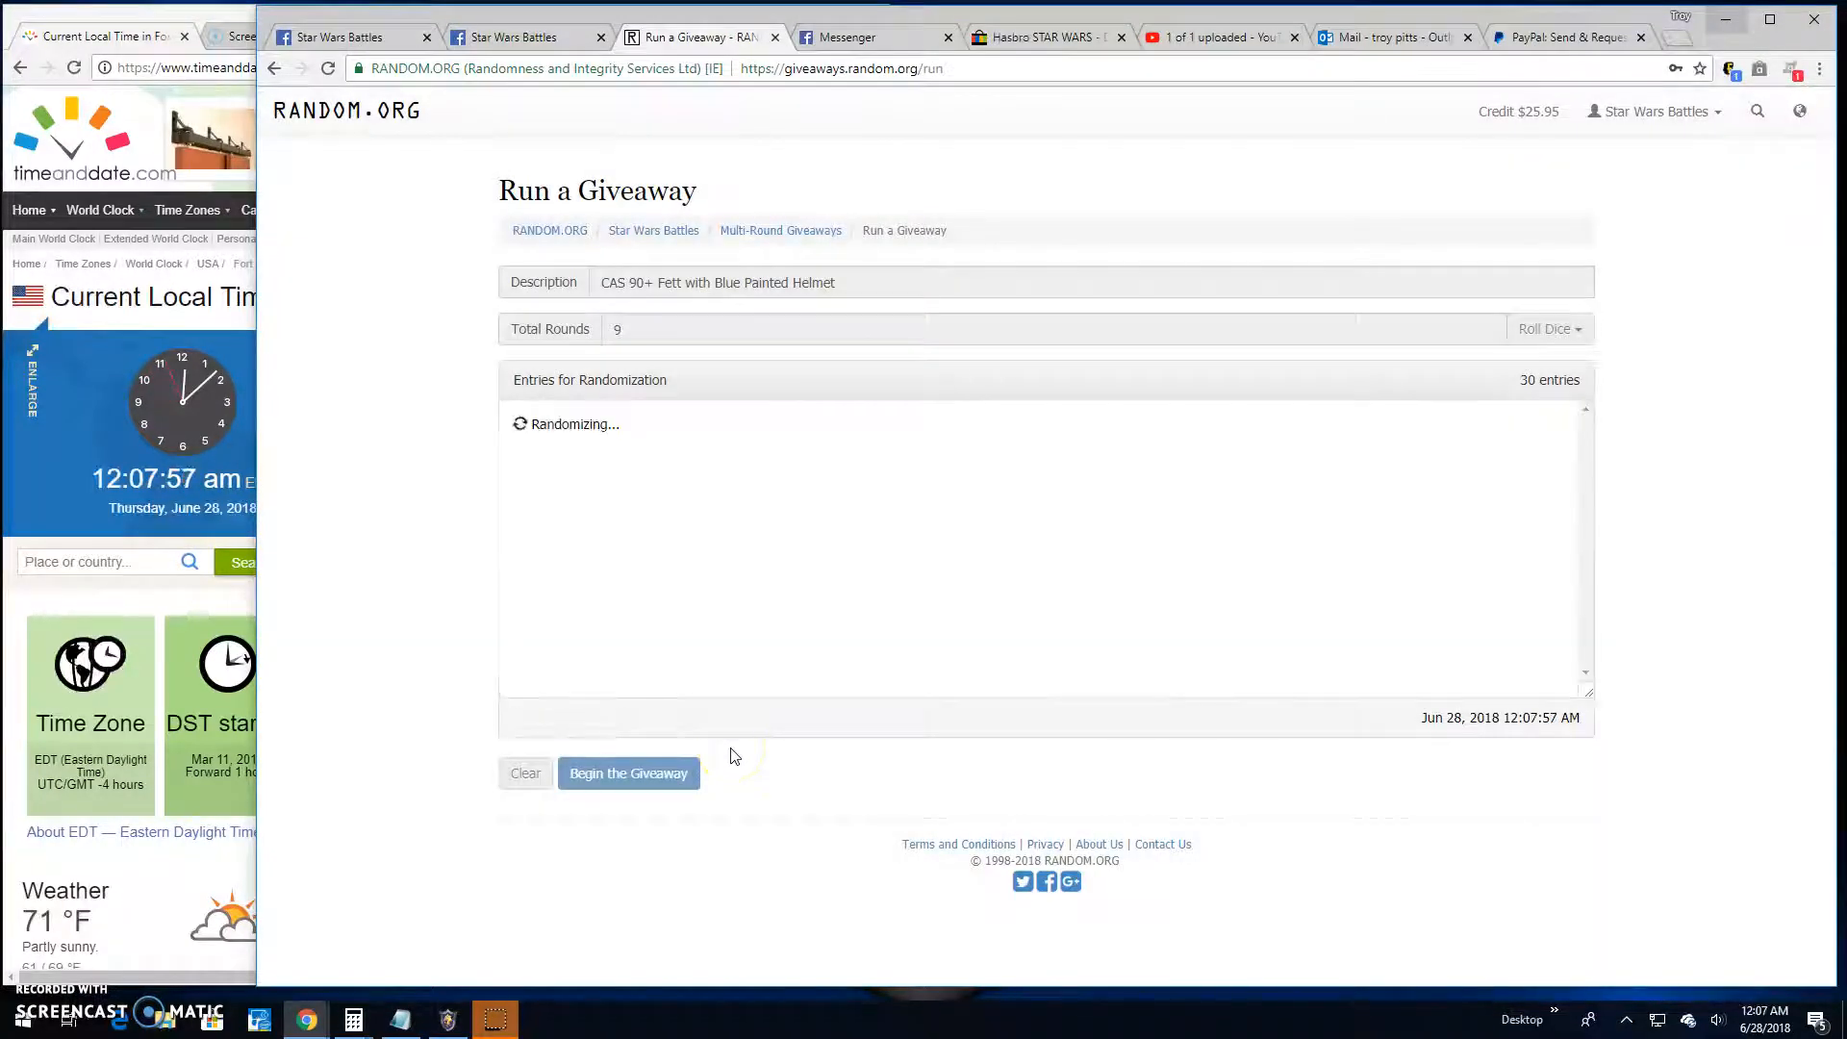
click(628, 773)
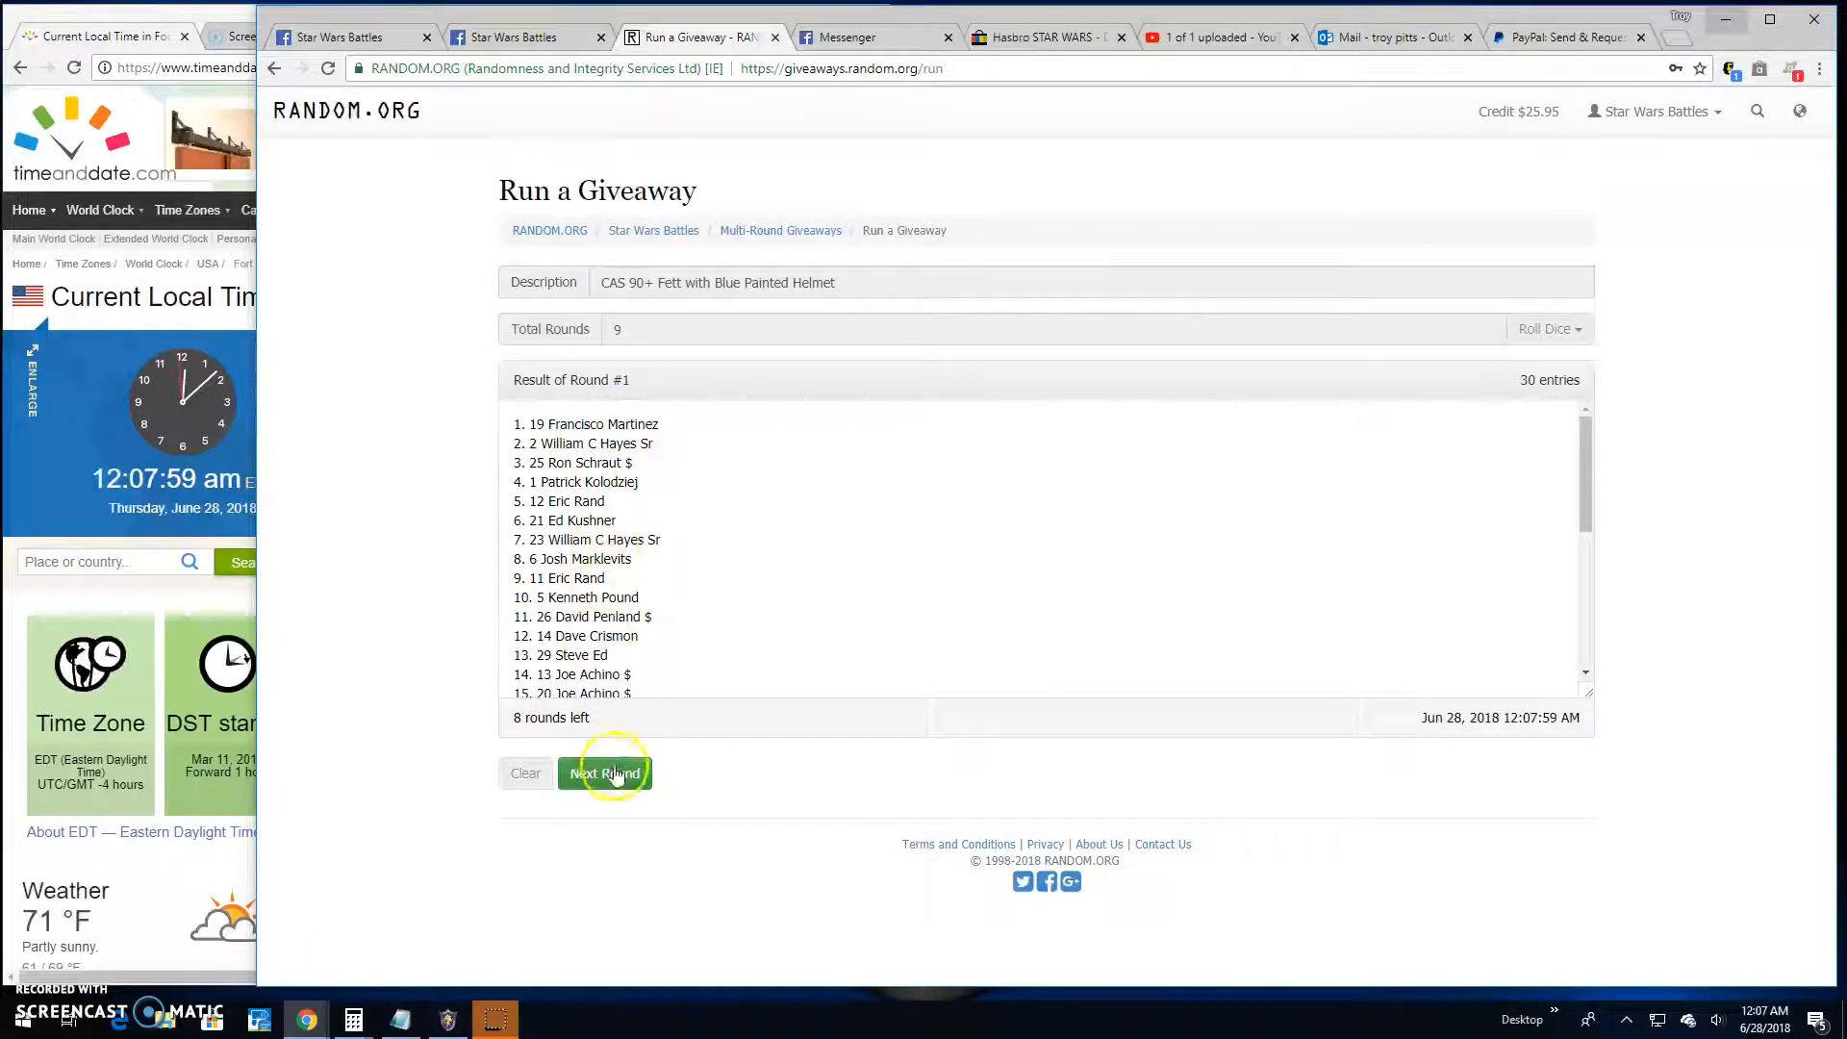
click(604, 774)
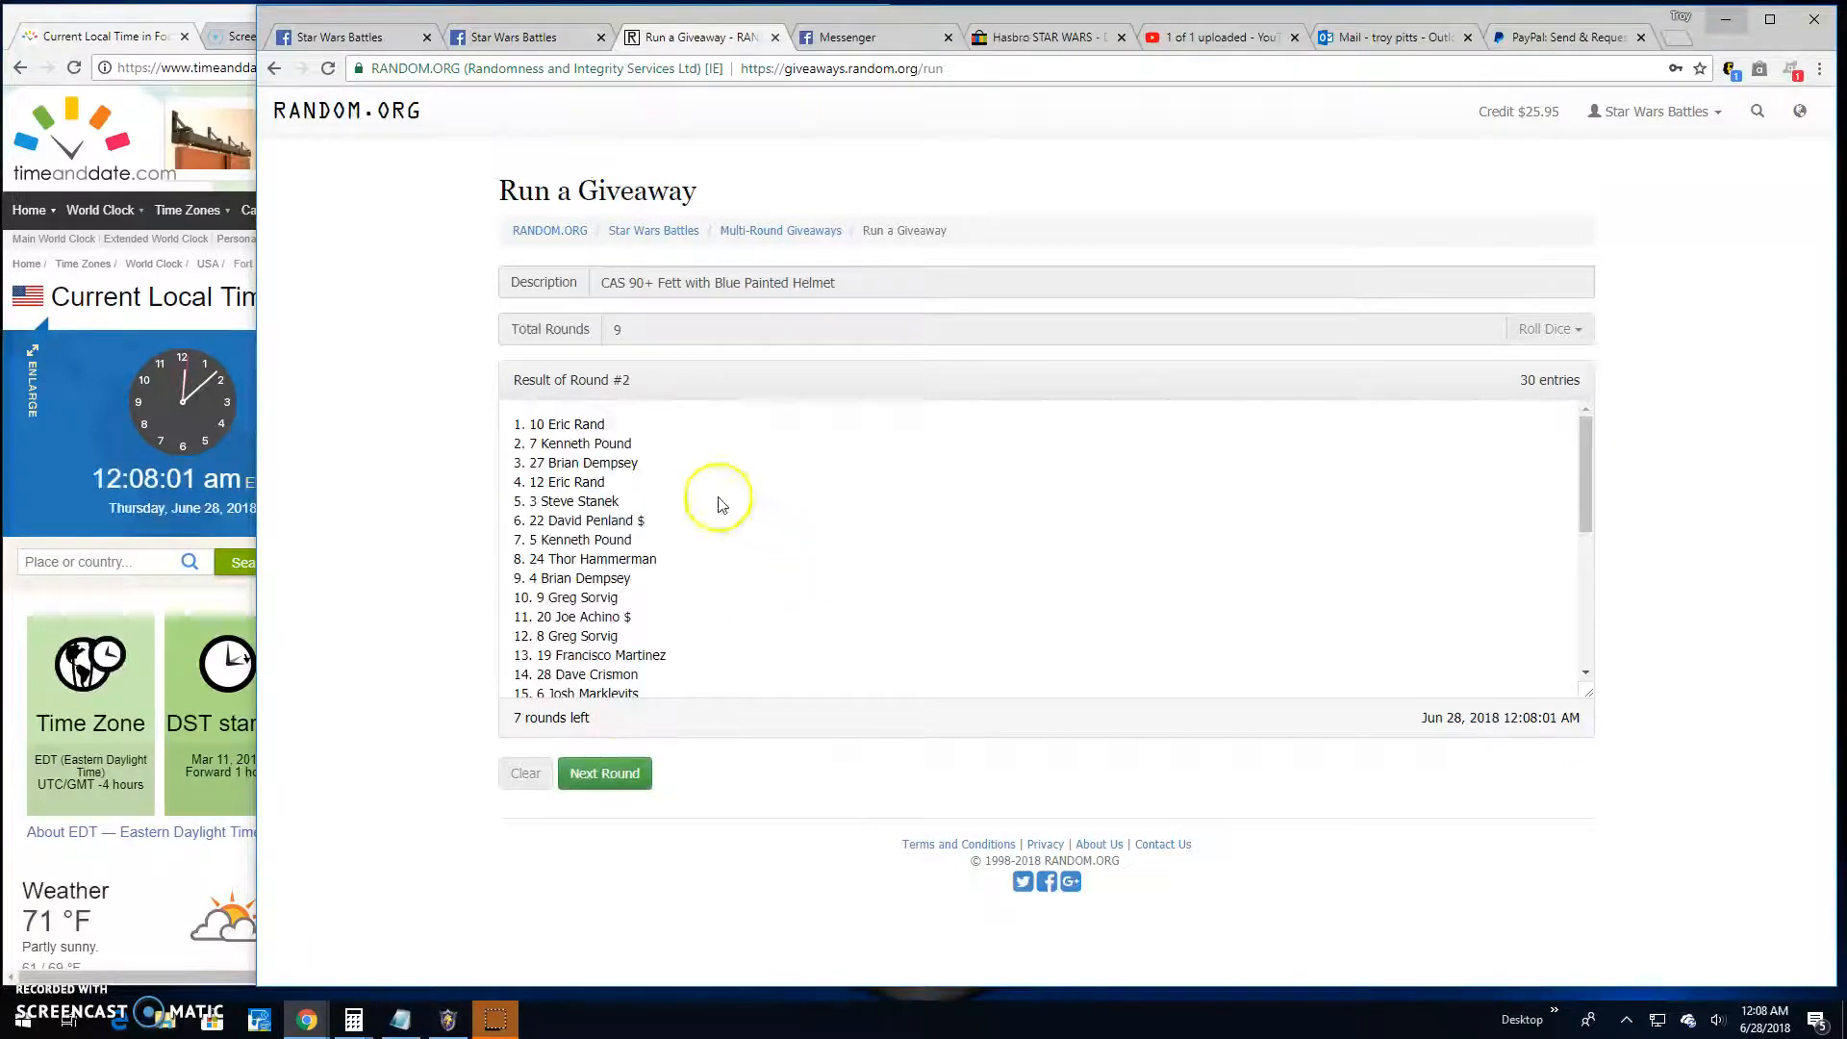
click(604, 773)
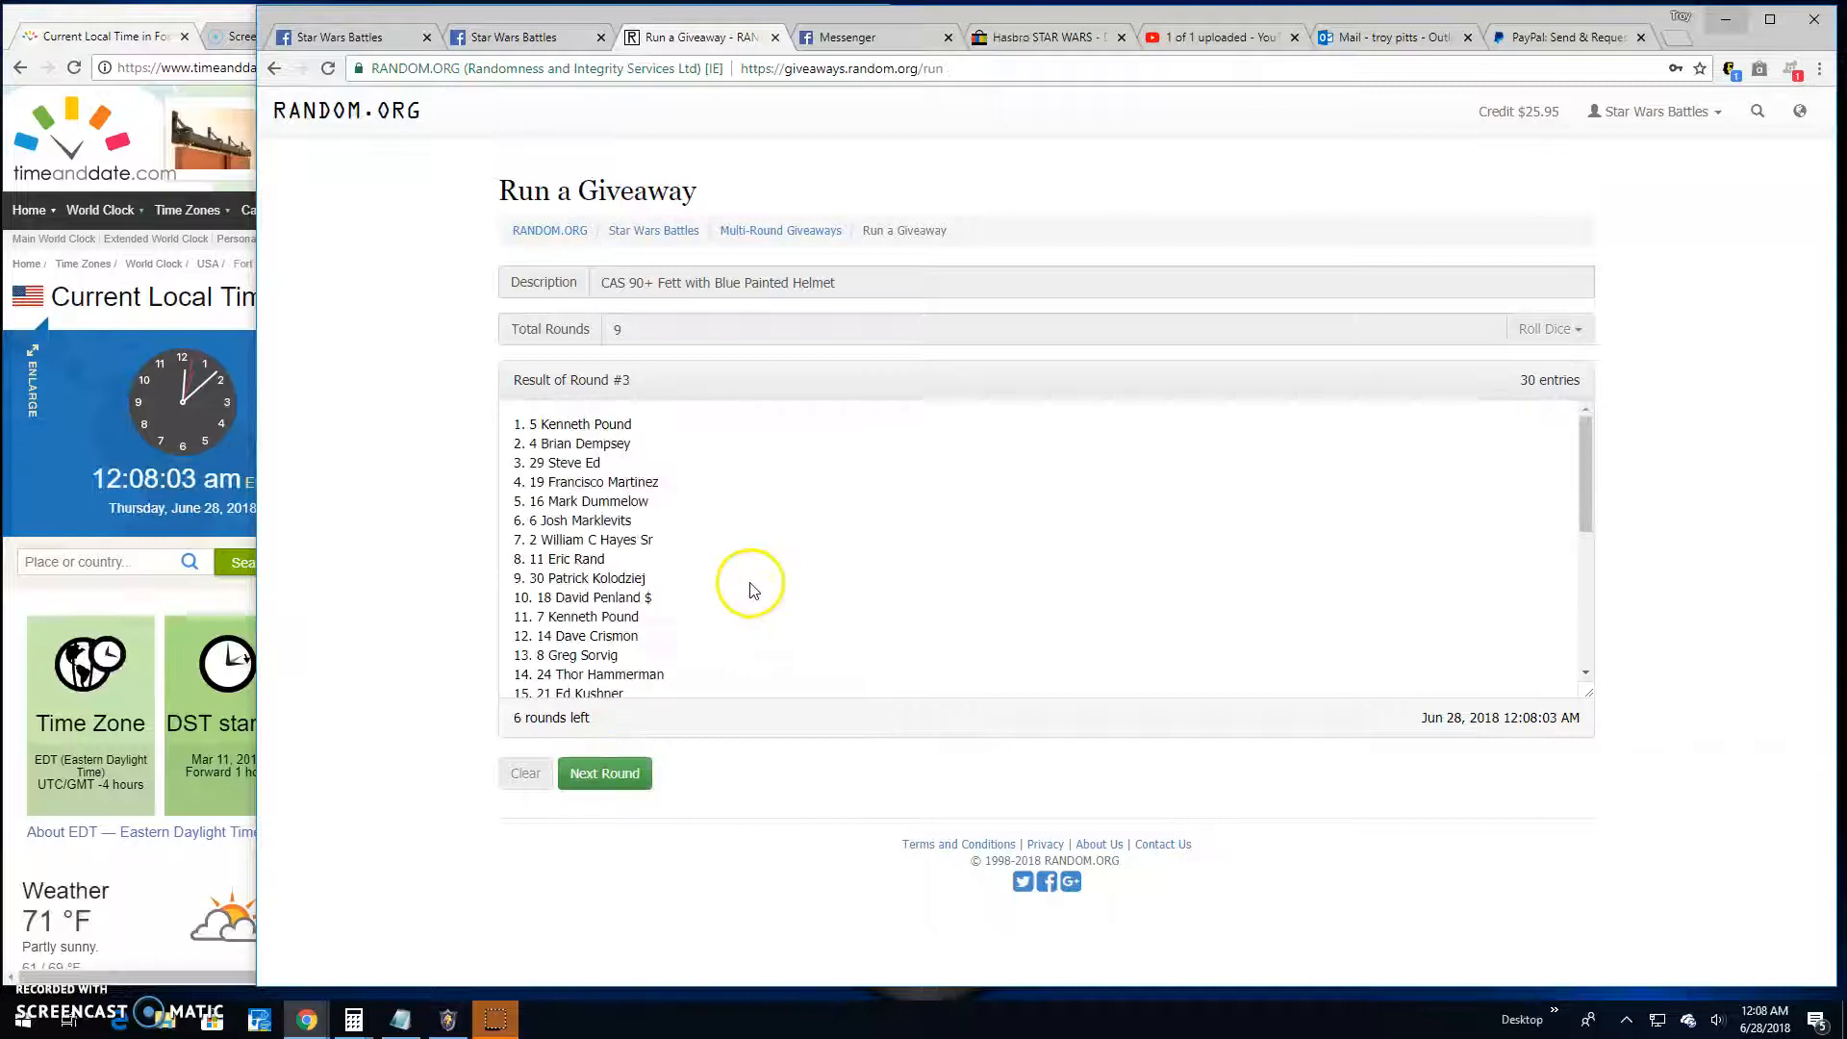
click(604, 774)
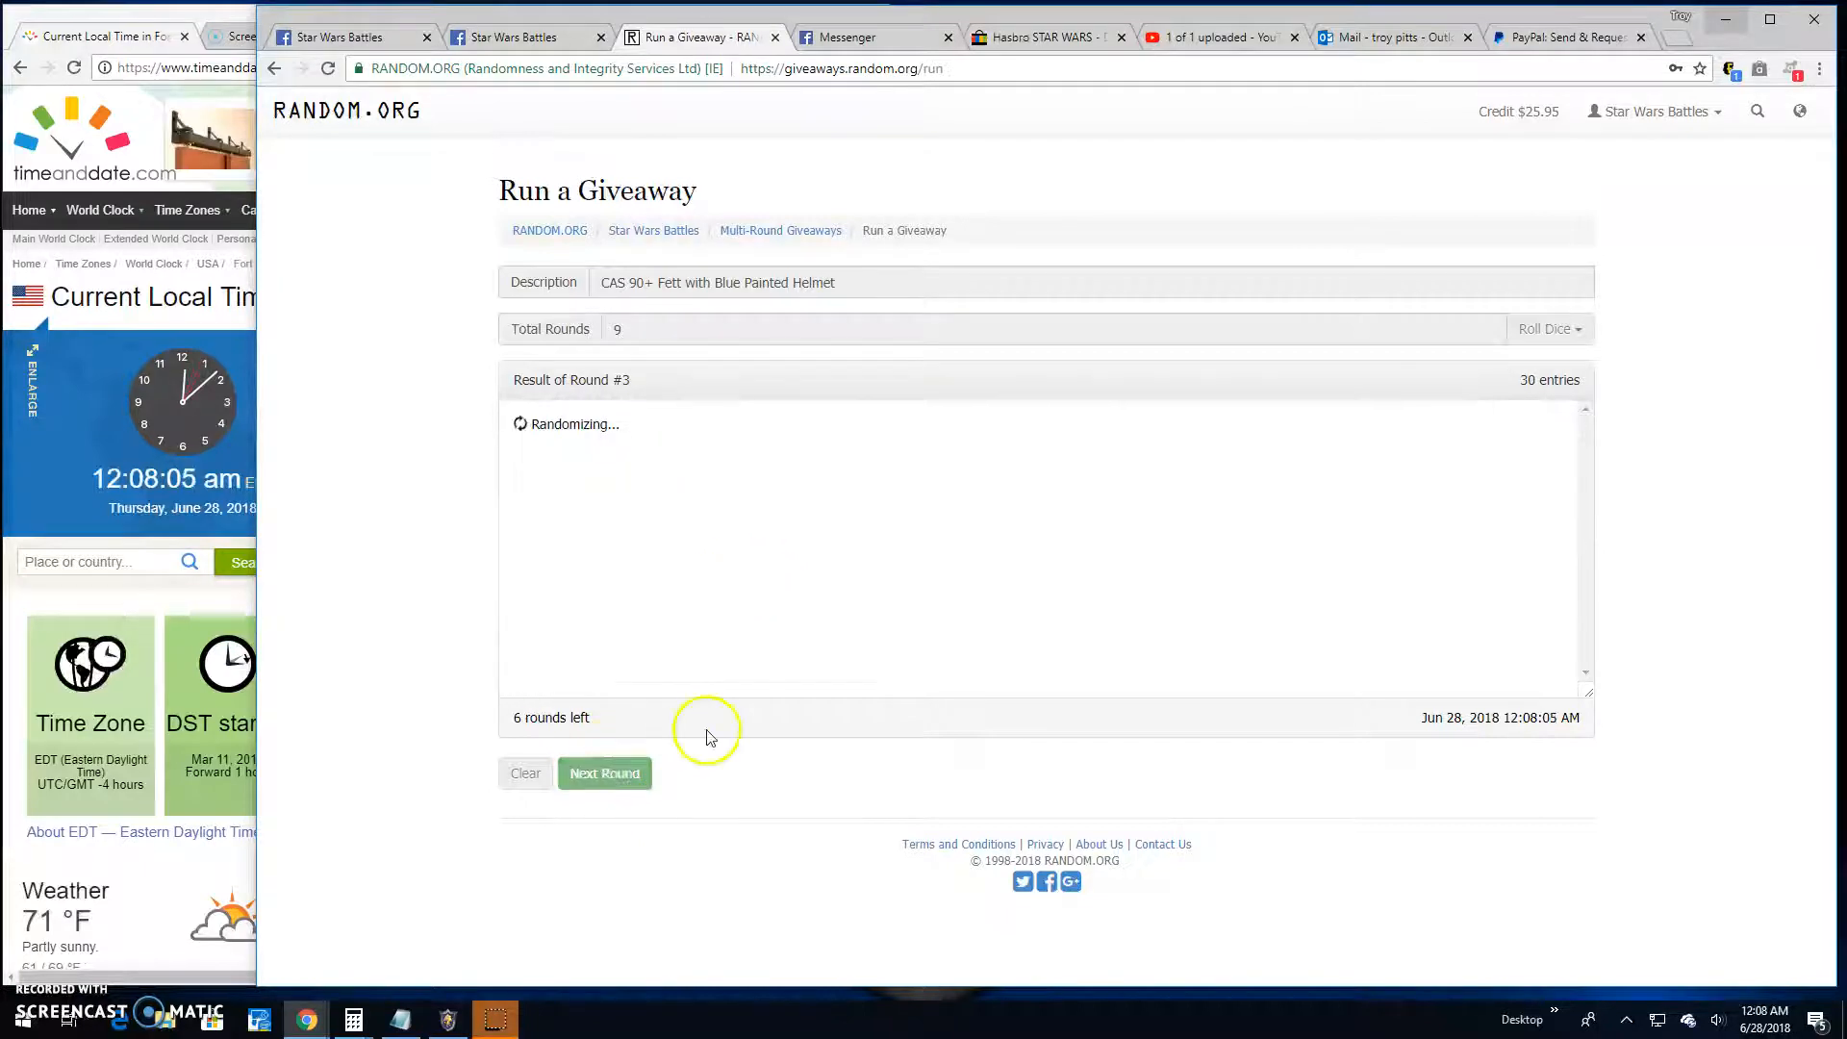
click(602, 774)
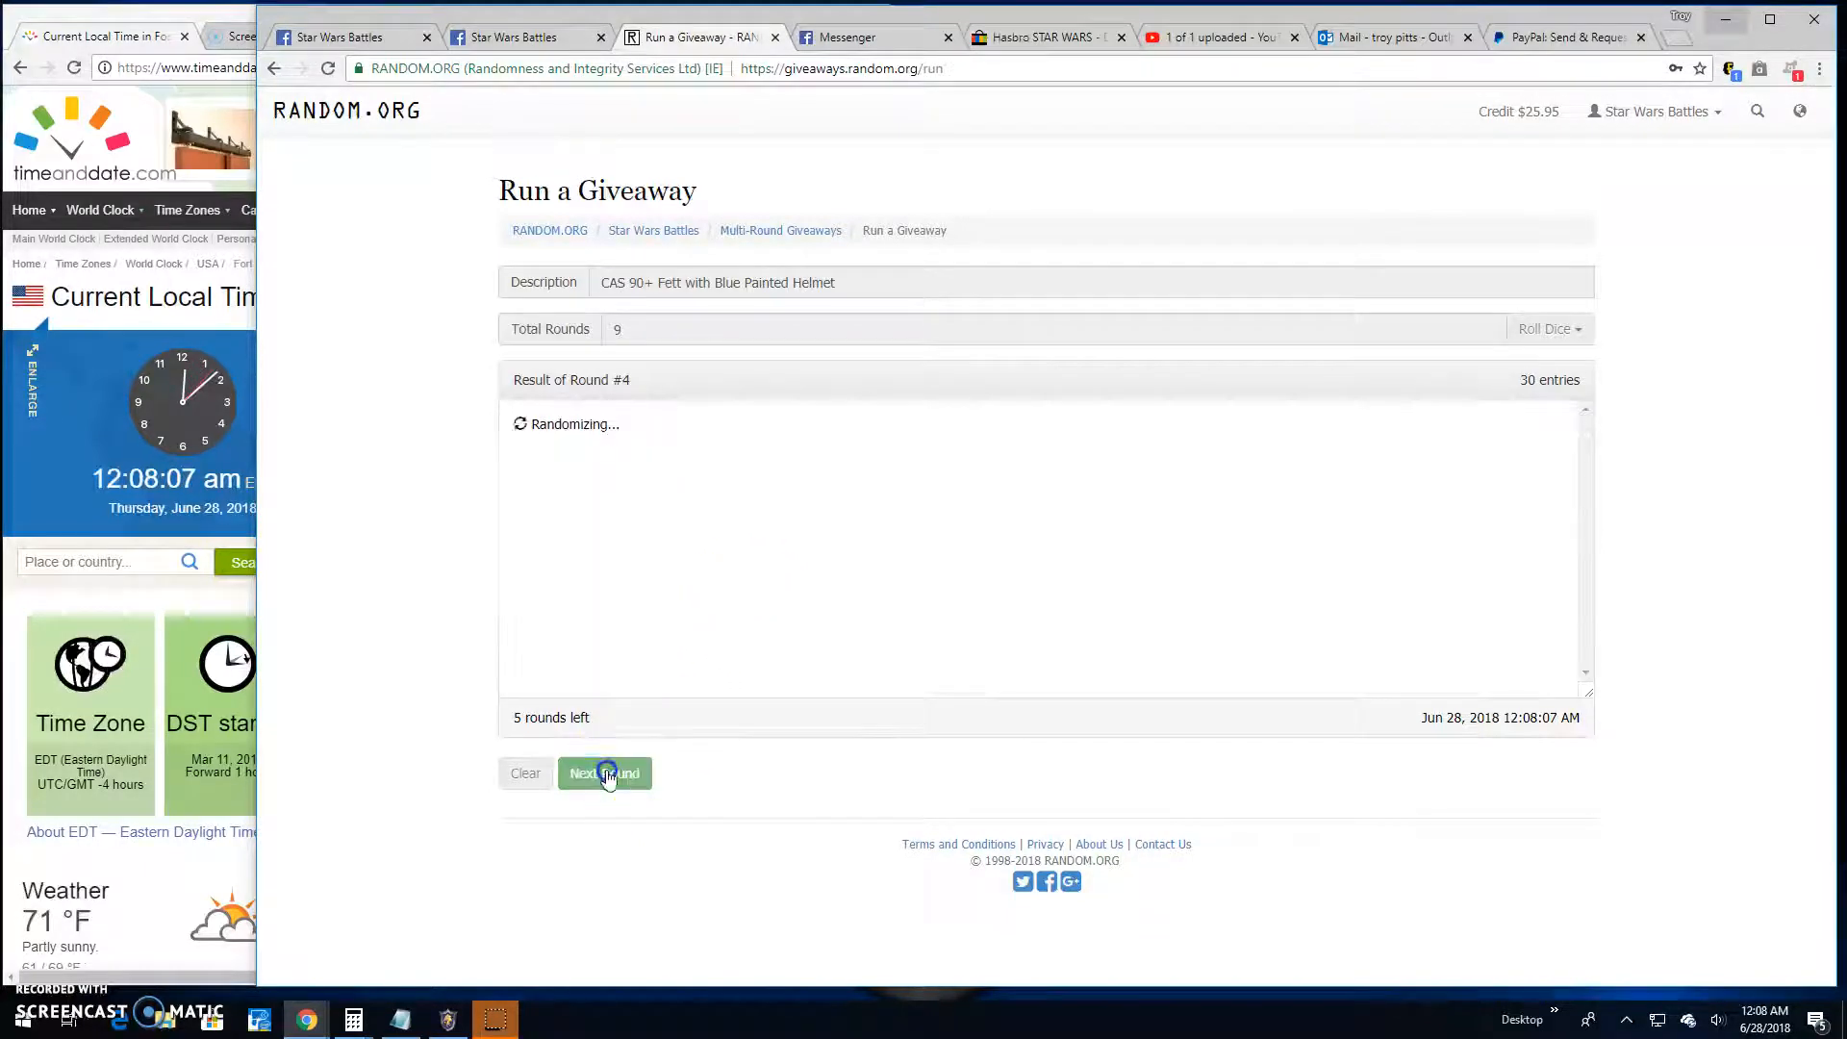
click(604, 773)
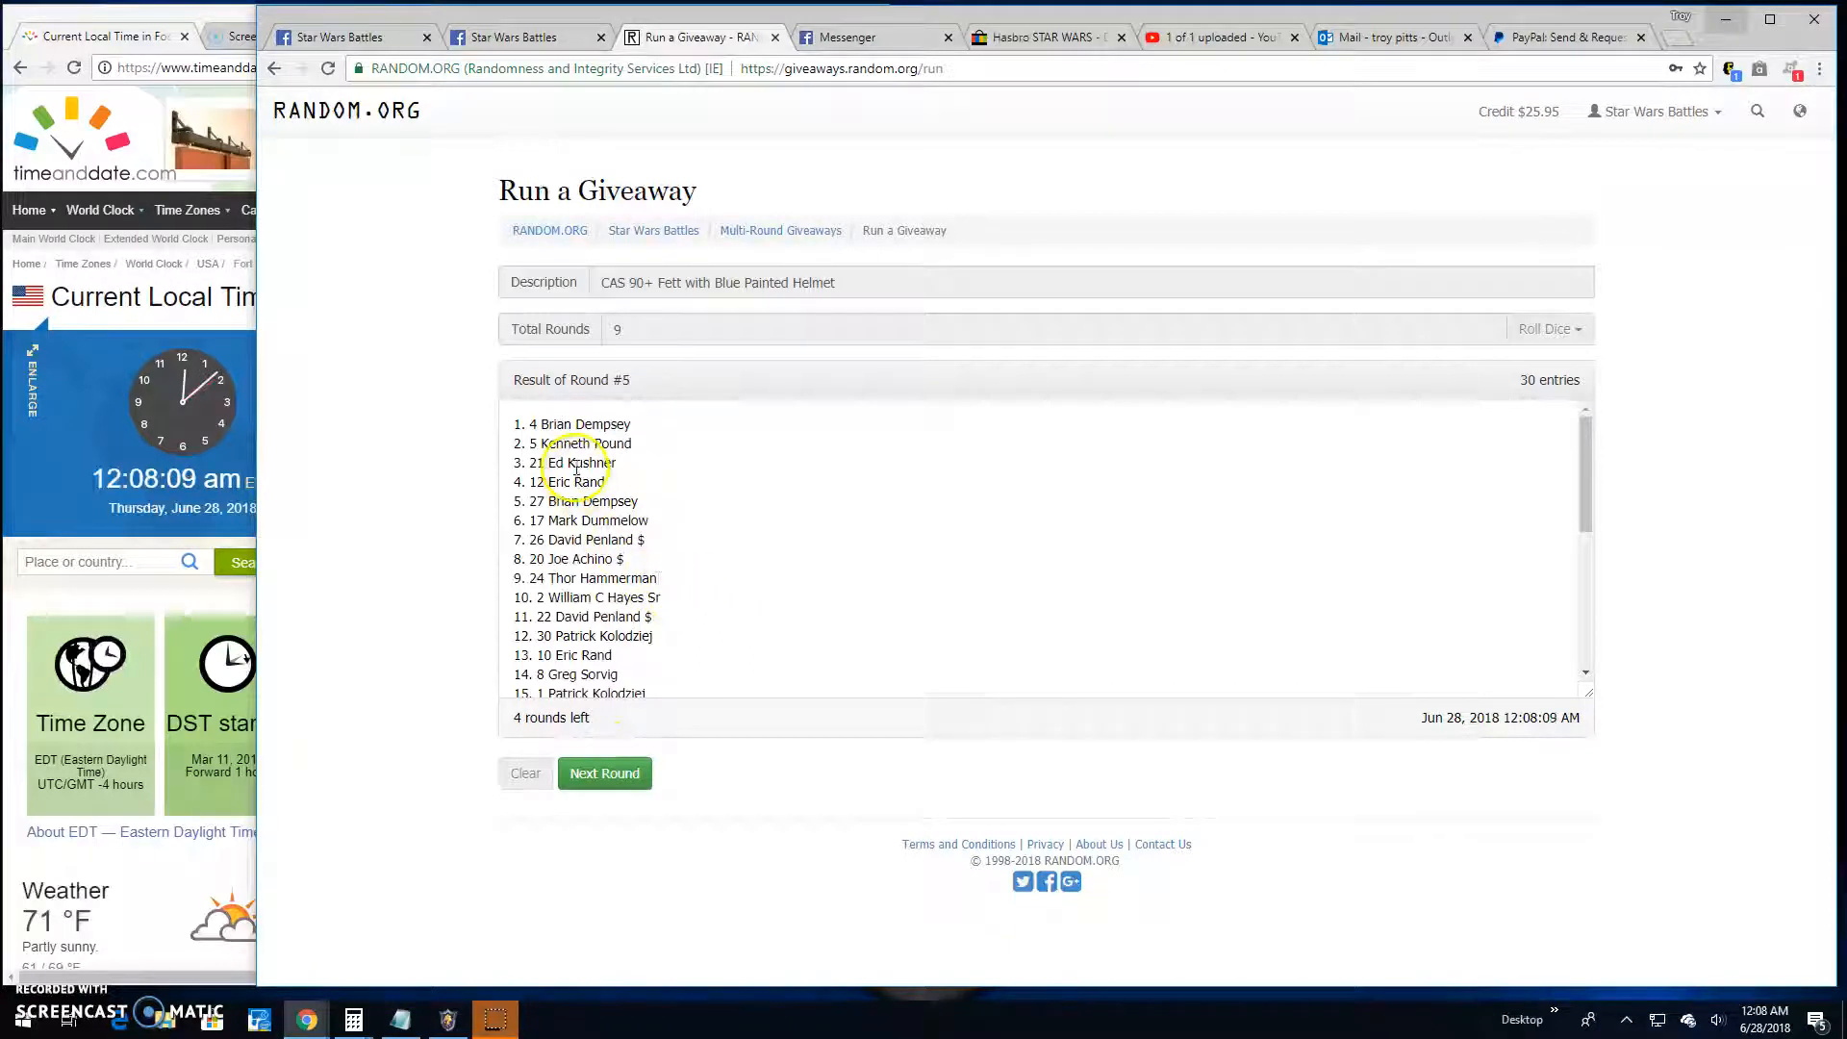
click(604, 773)
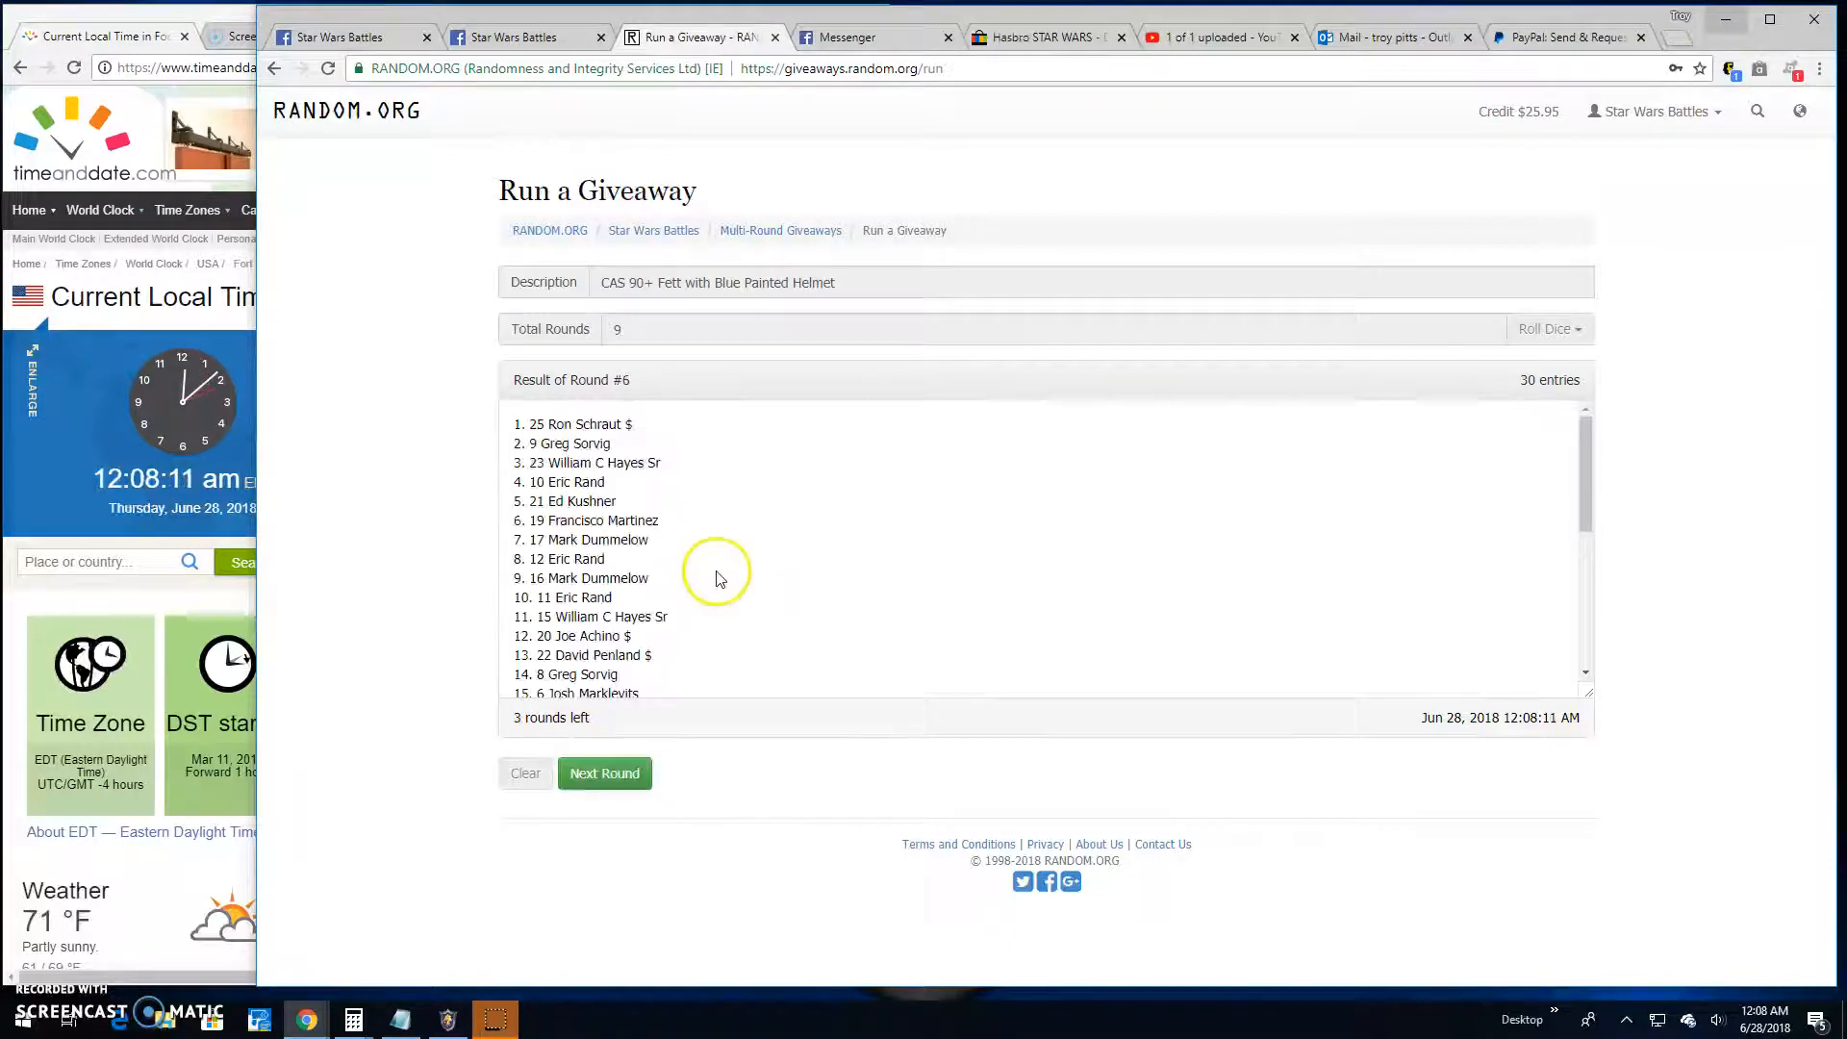
click(604, 773)
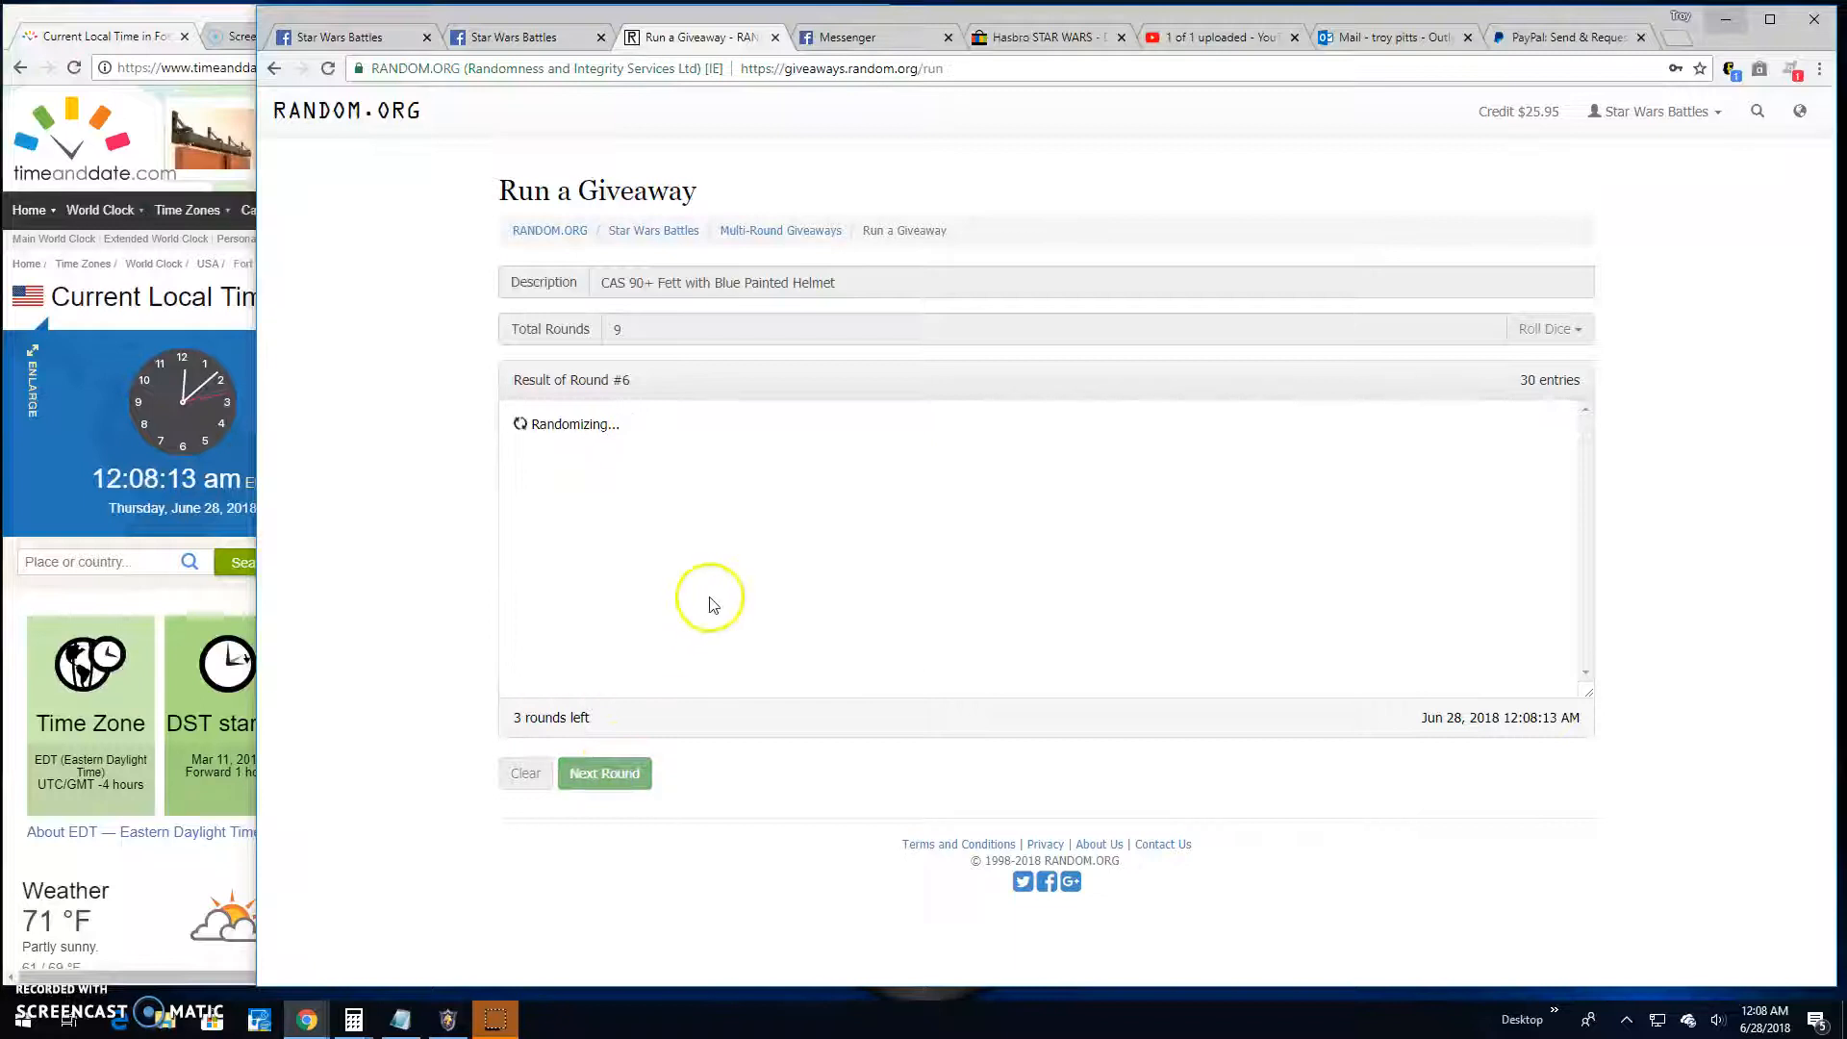
click(604, 774)
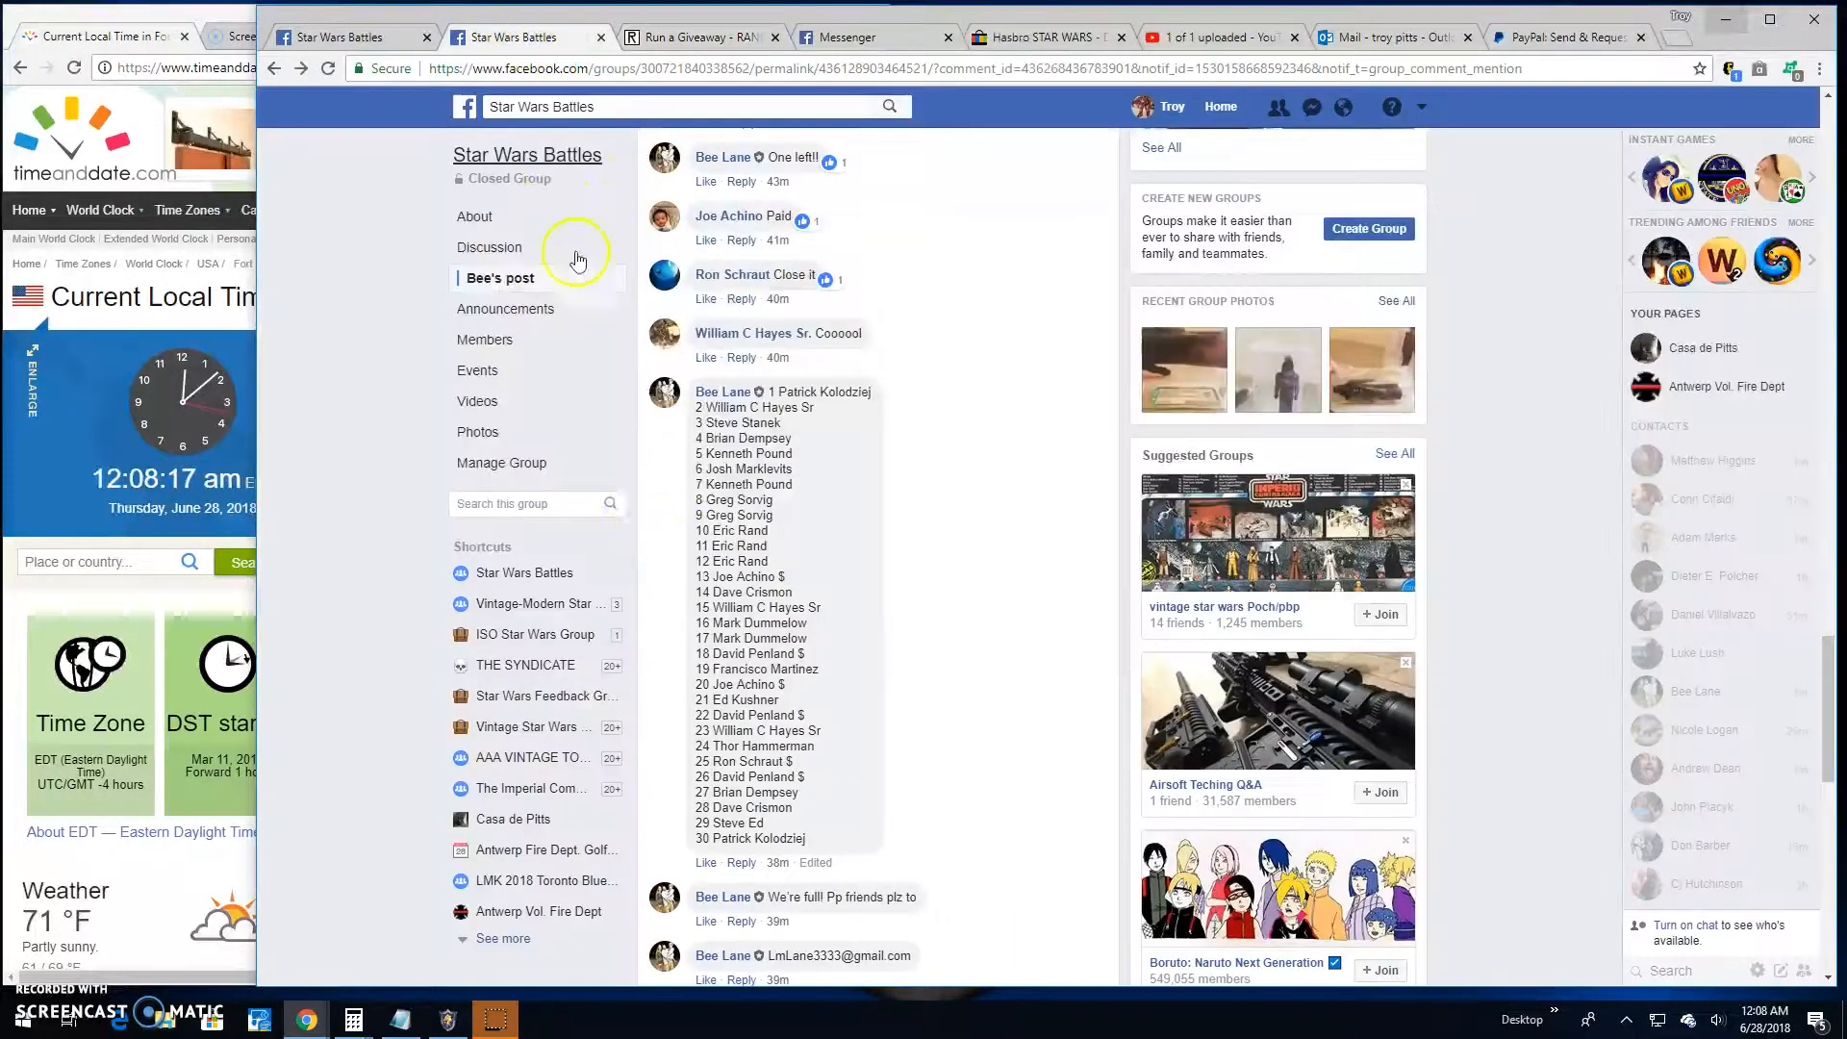
Step: Post 'Final round! good luck top 5!' under the group post and return to the running giveaway
scroll(down, 3)
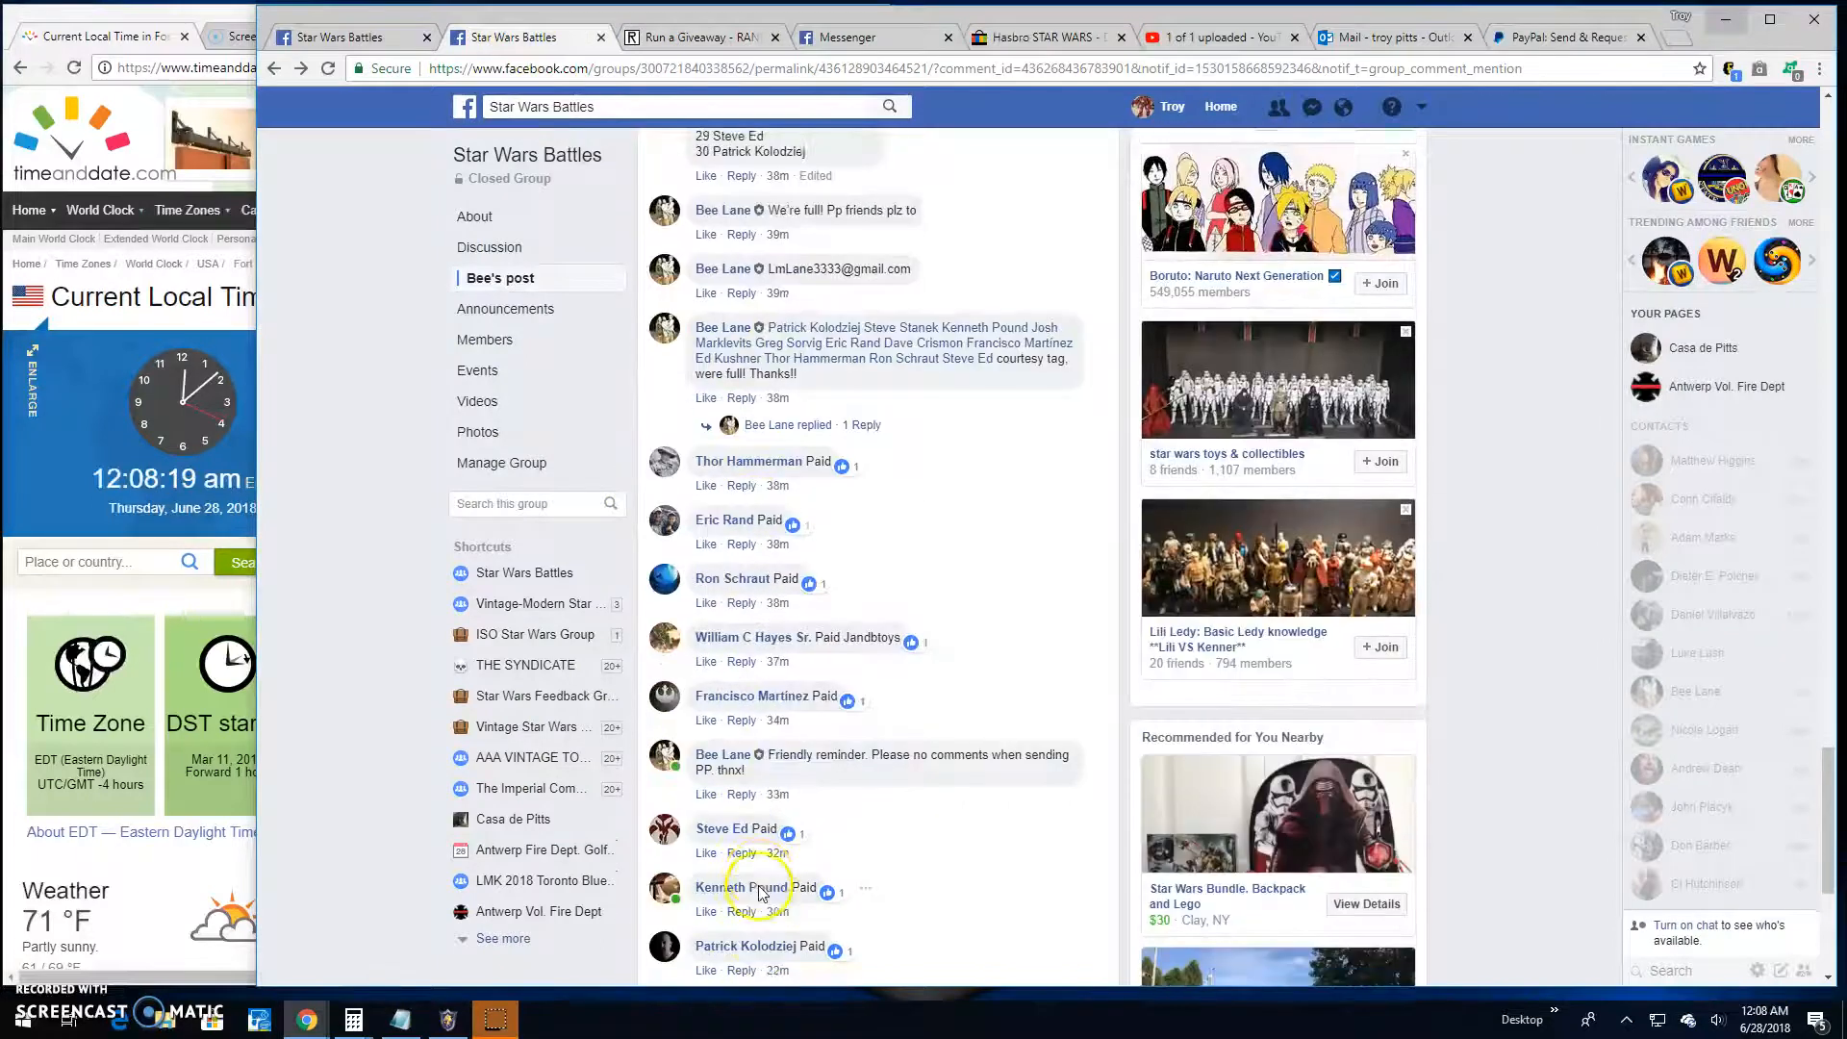
scroll(down, 3)
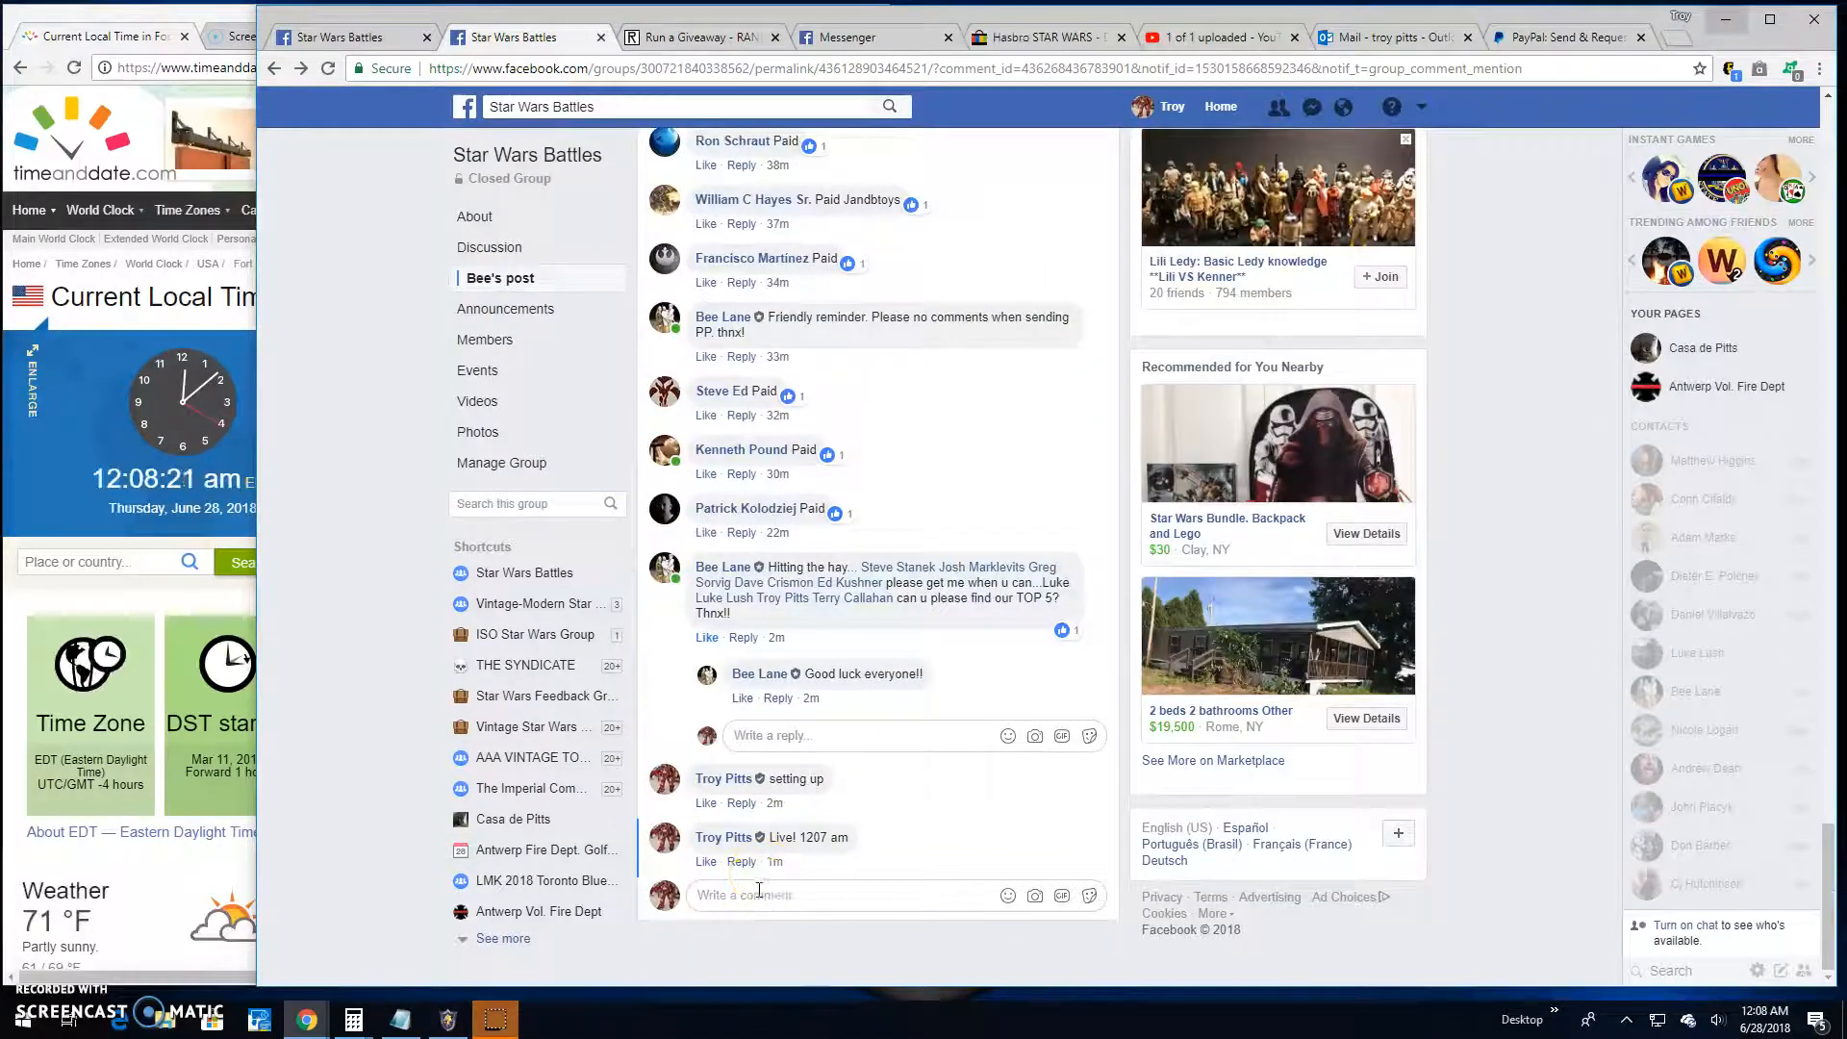
text(Final round)
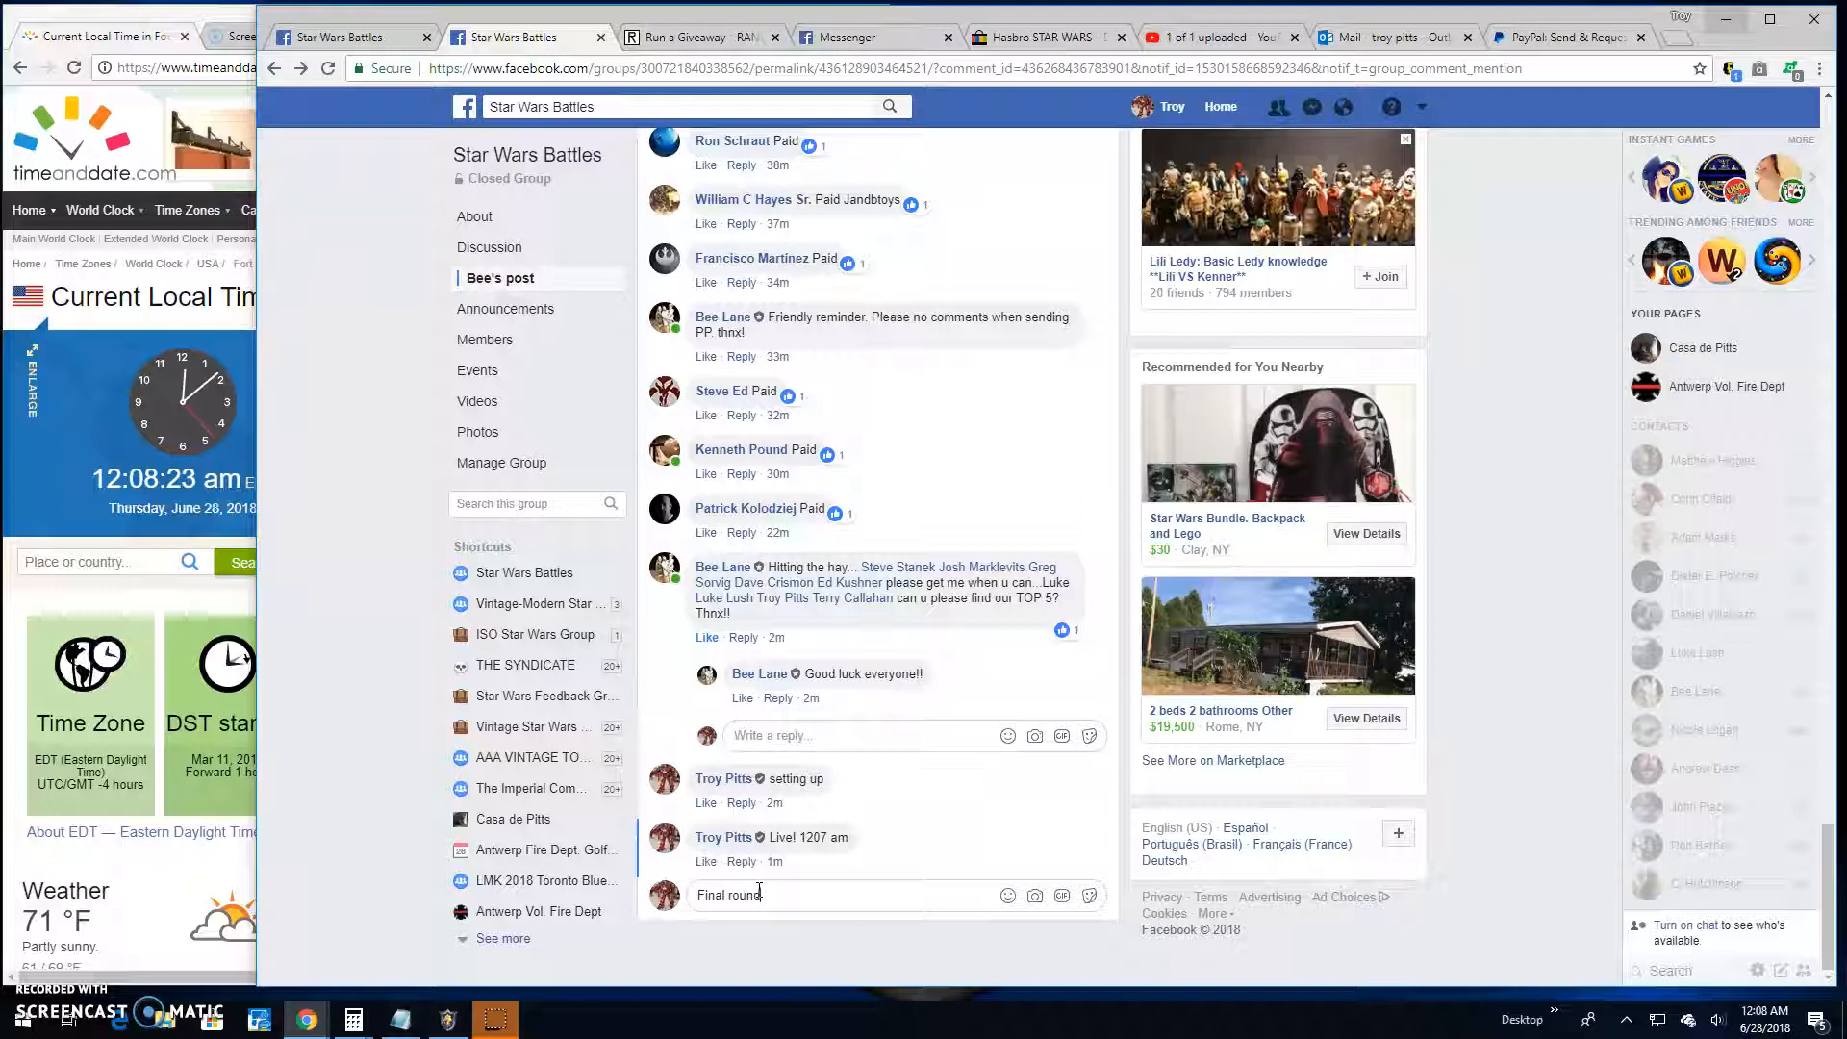
text(good luc)
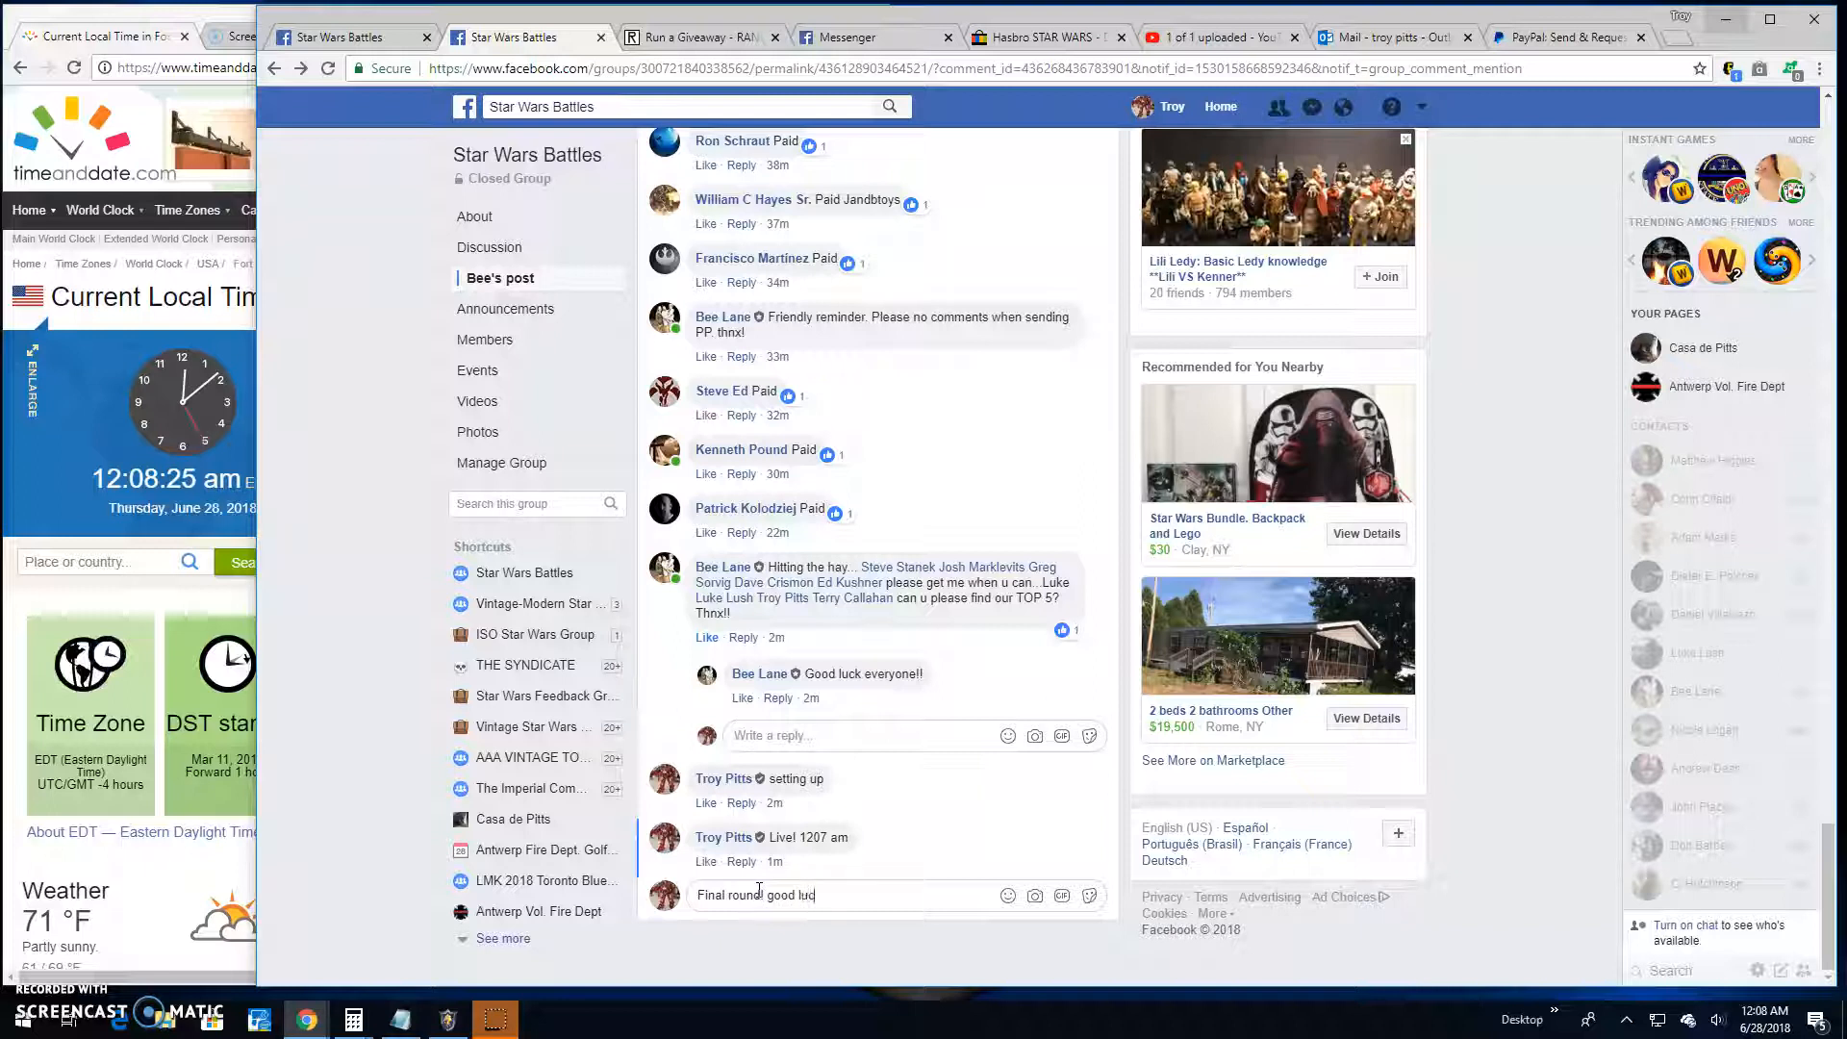
text(top 5)
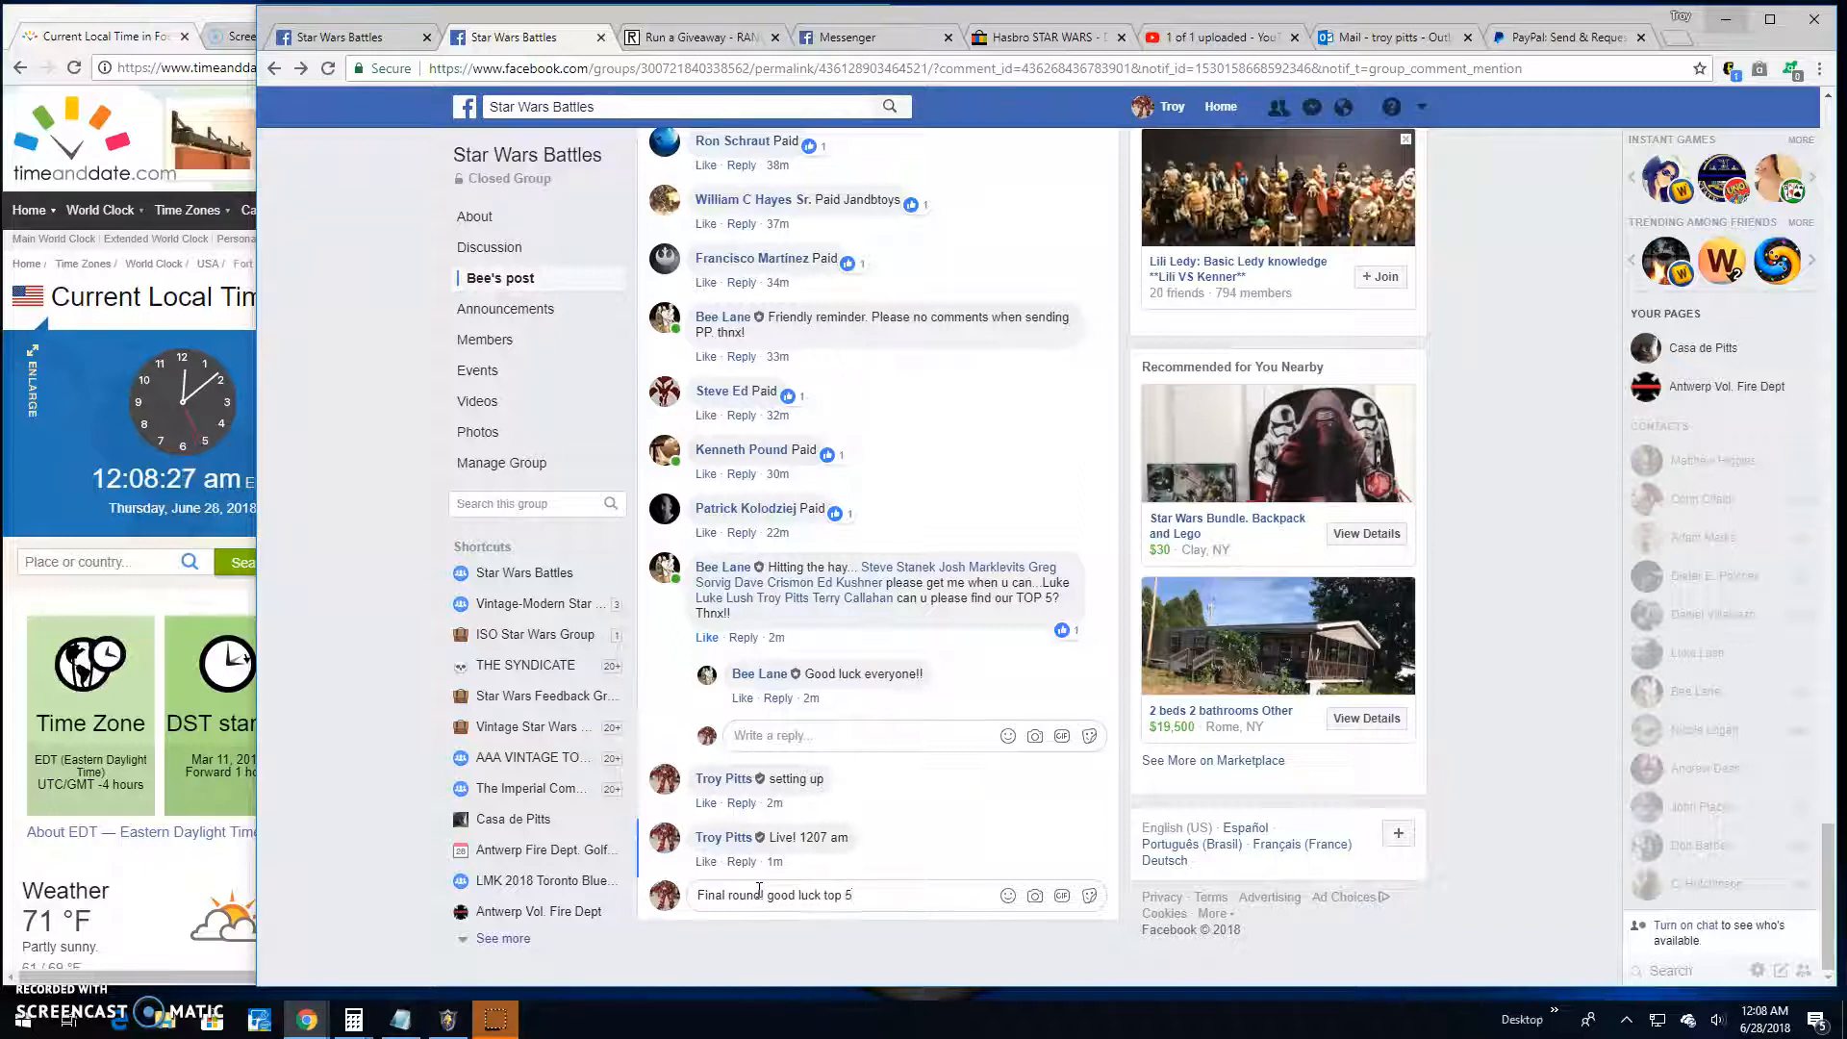
key(Return)
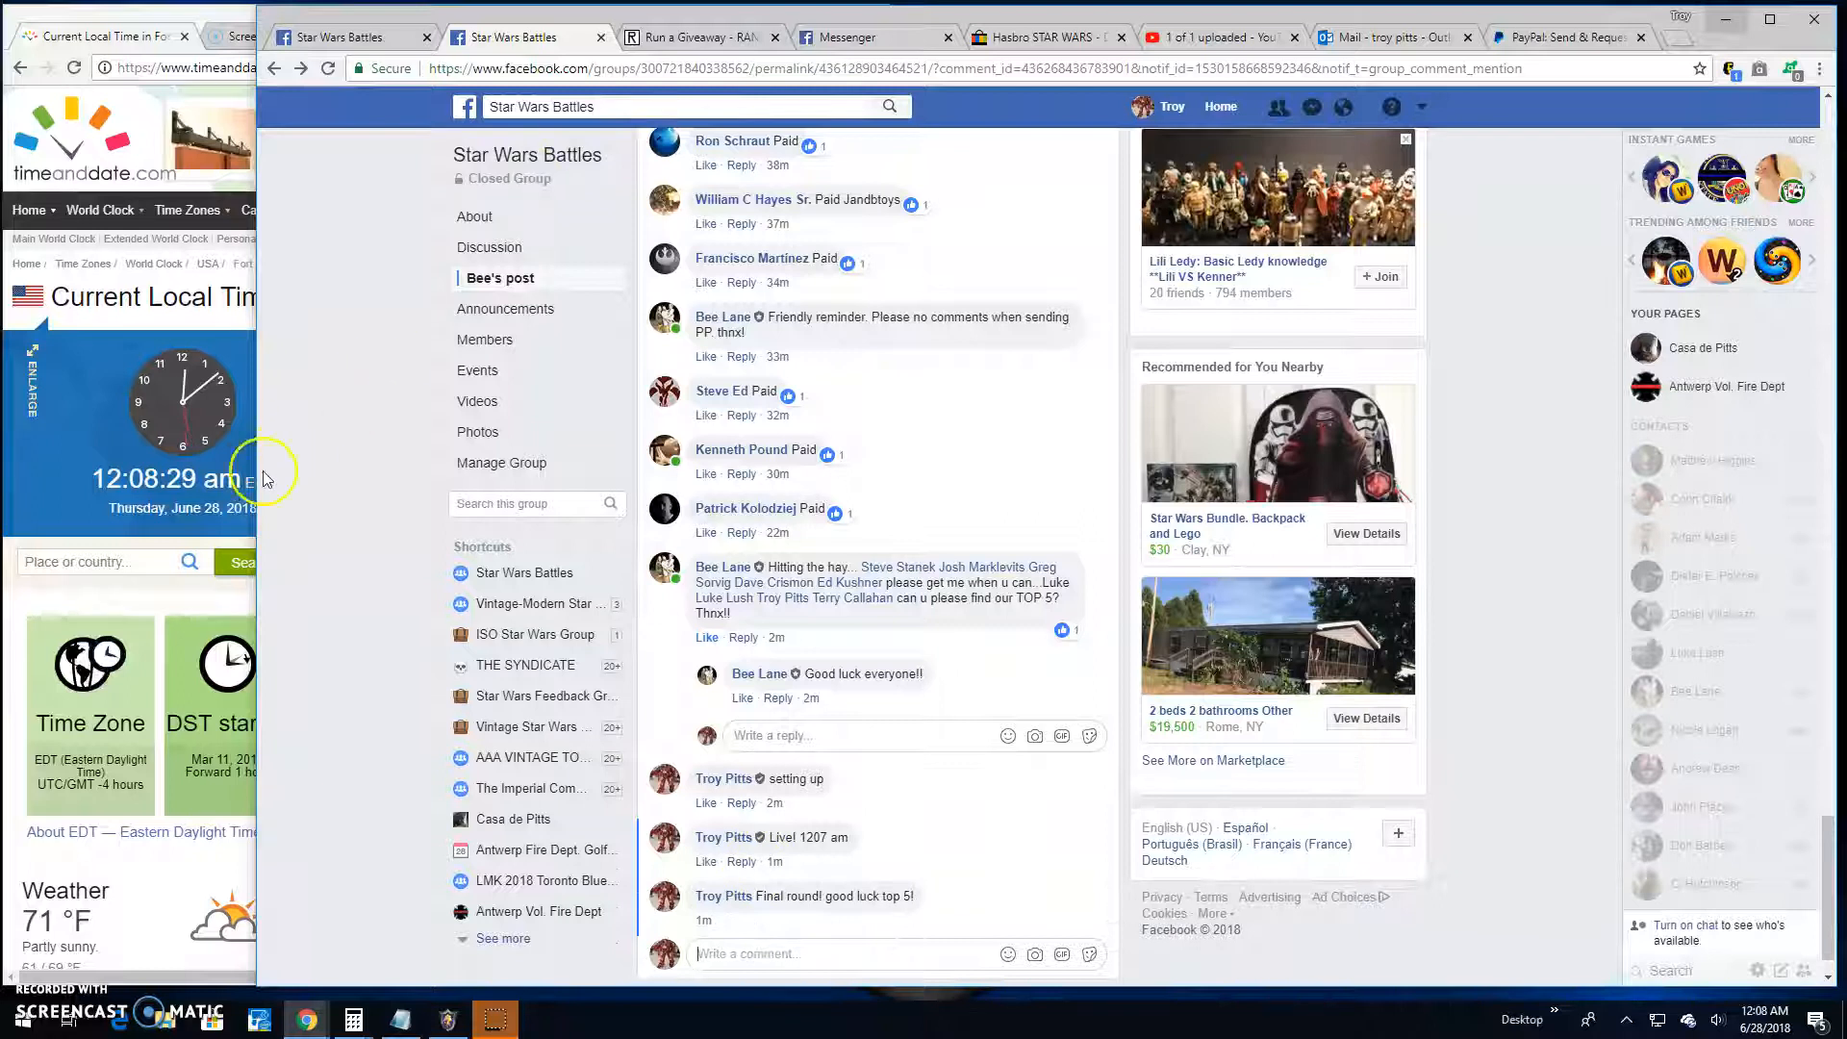
click(688, 36)
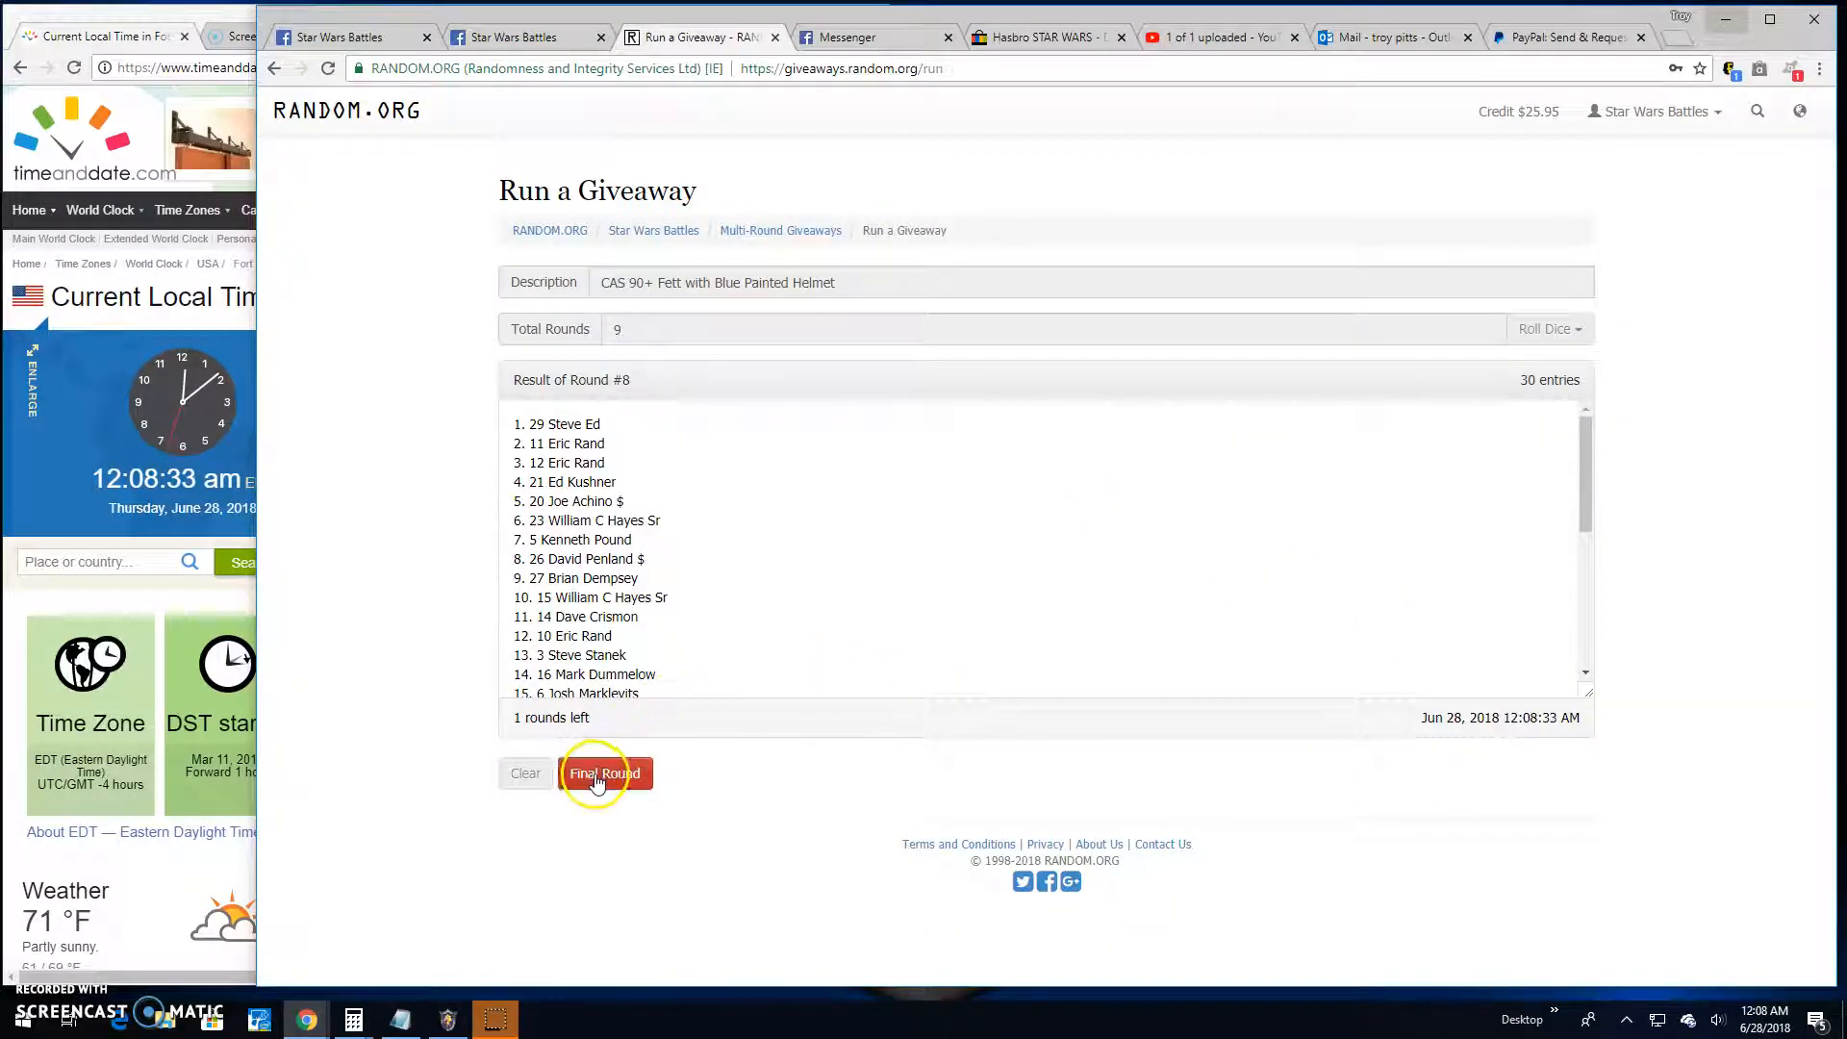
click(604, 774)
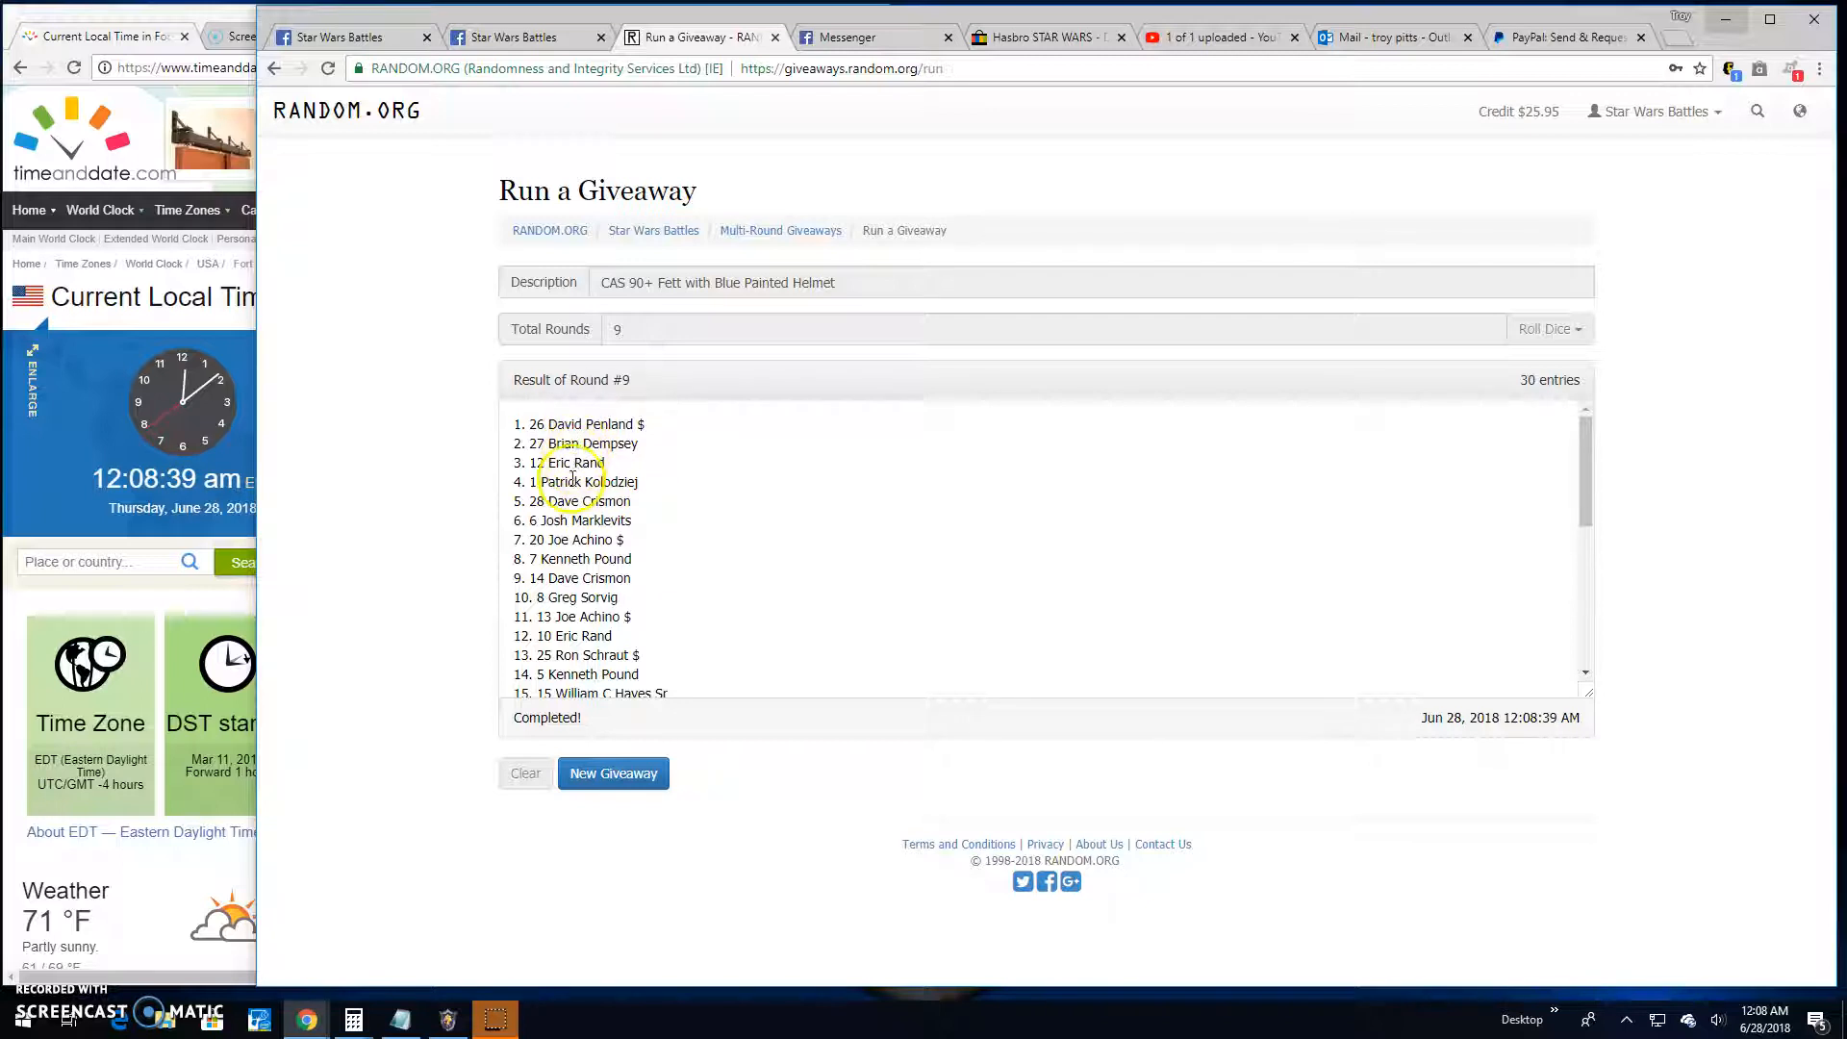
scroll(down, 3)
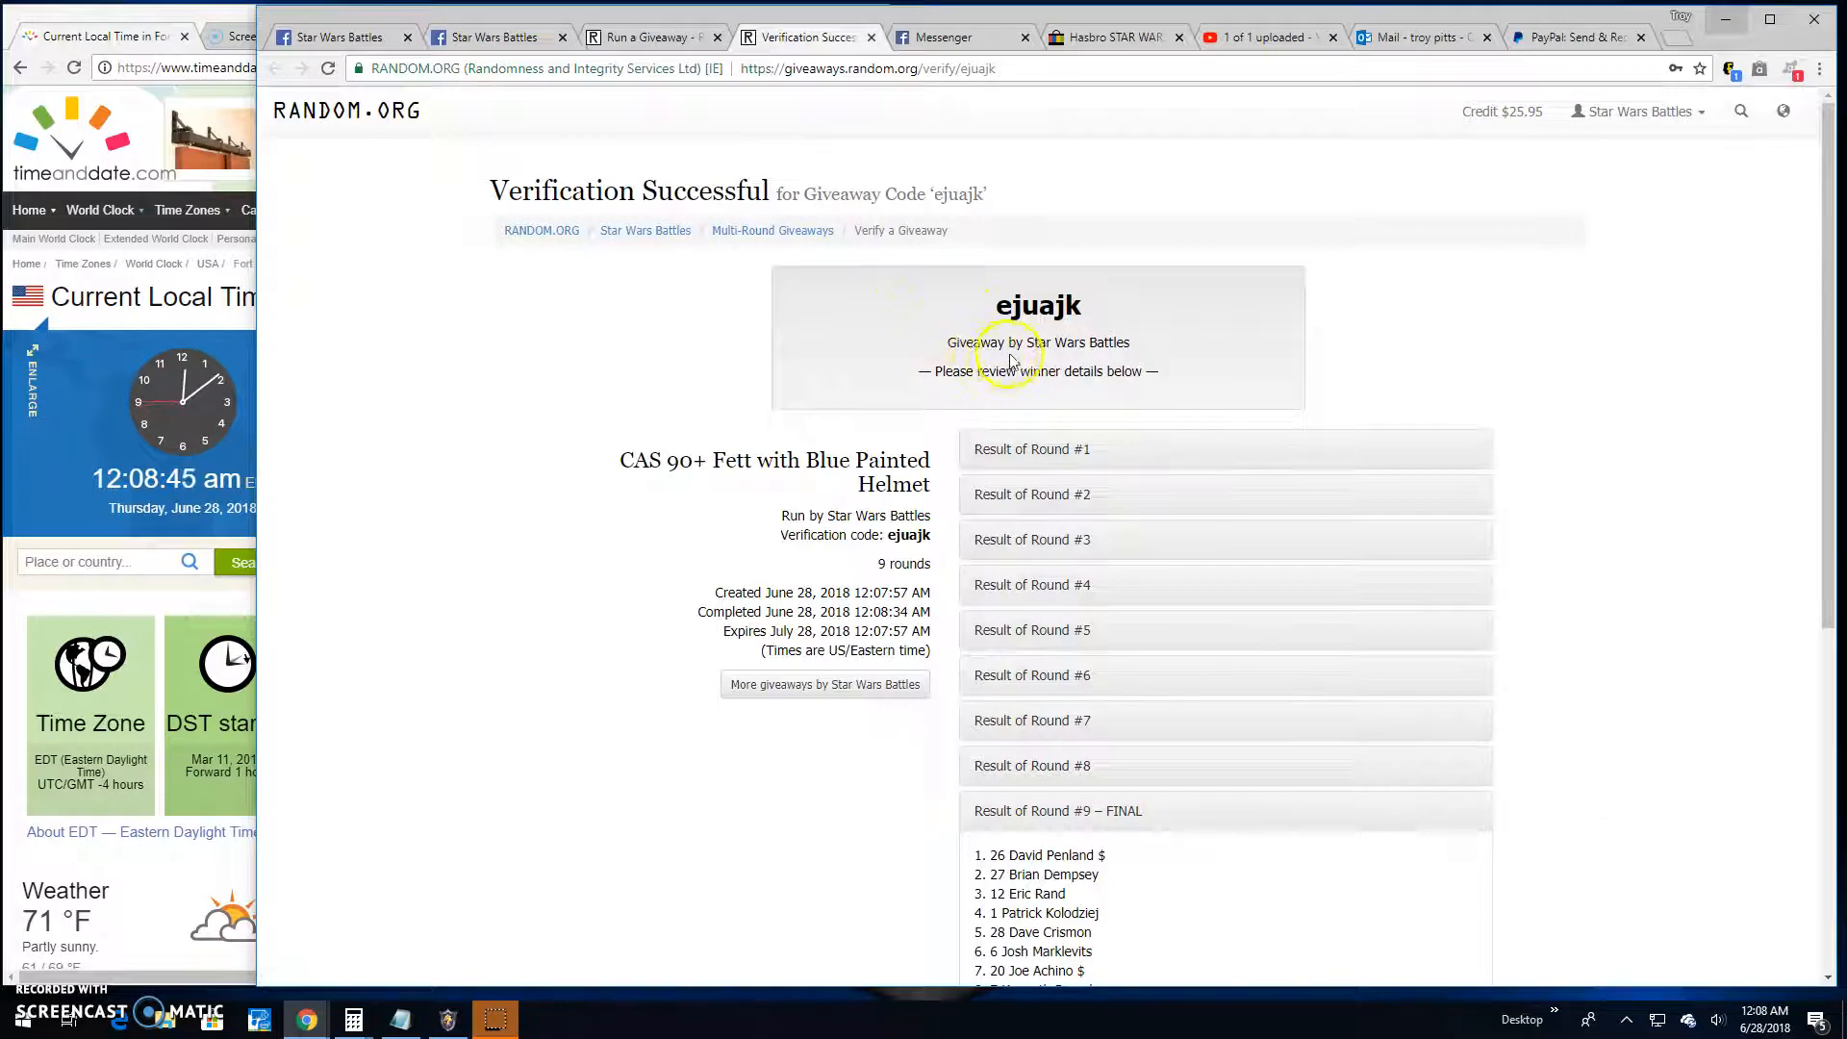
scroll(down, 3)
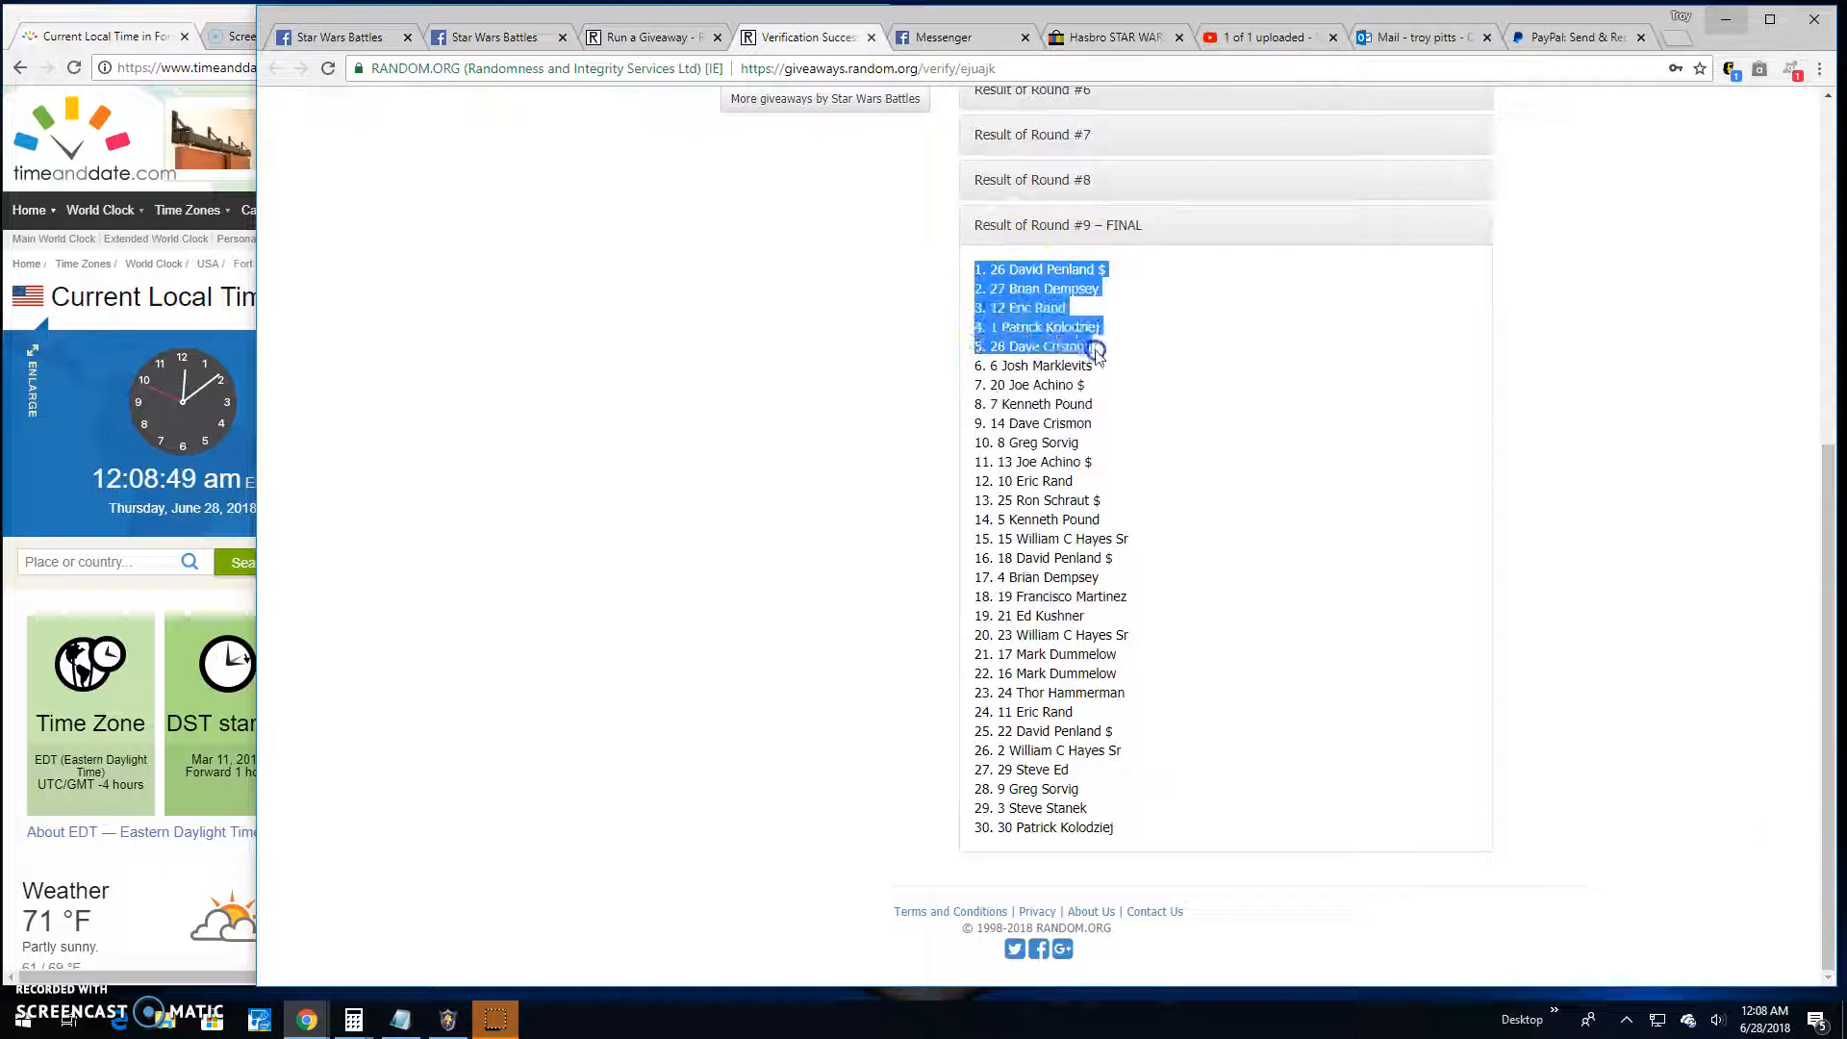
click(489, 37)
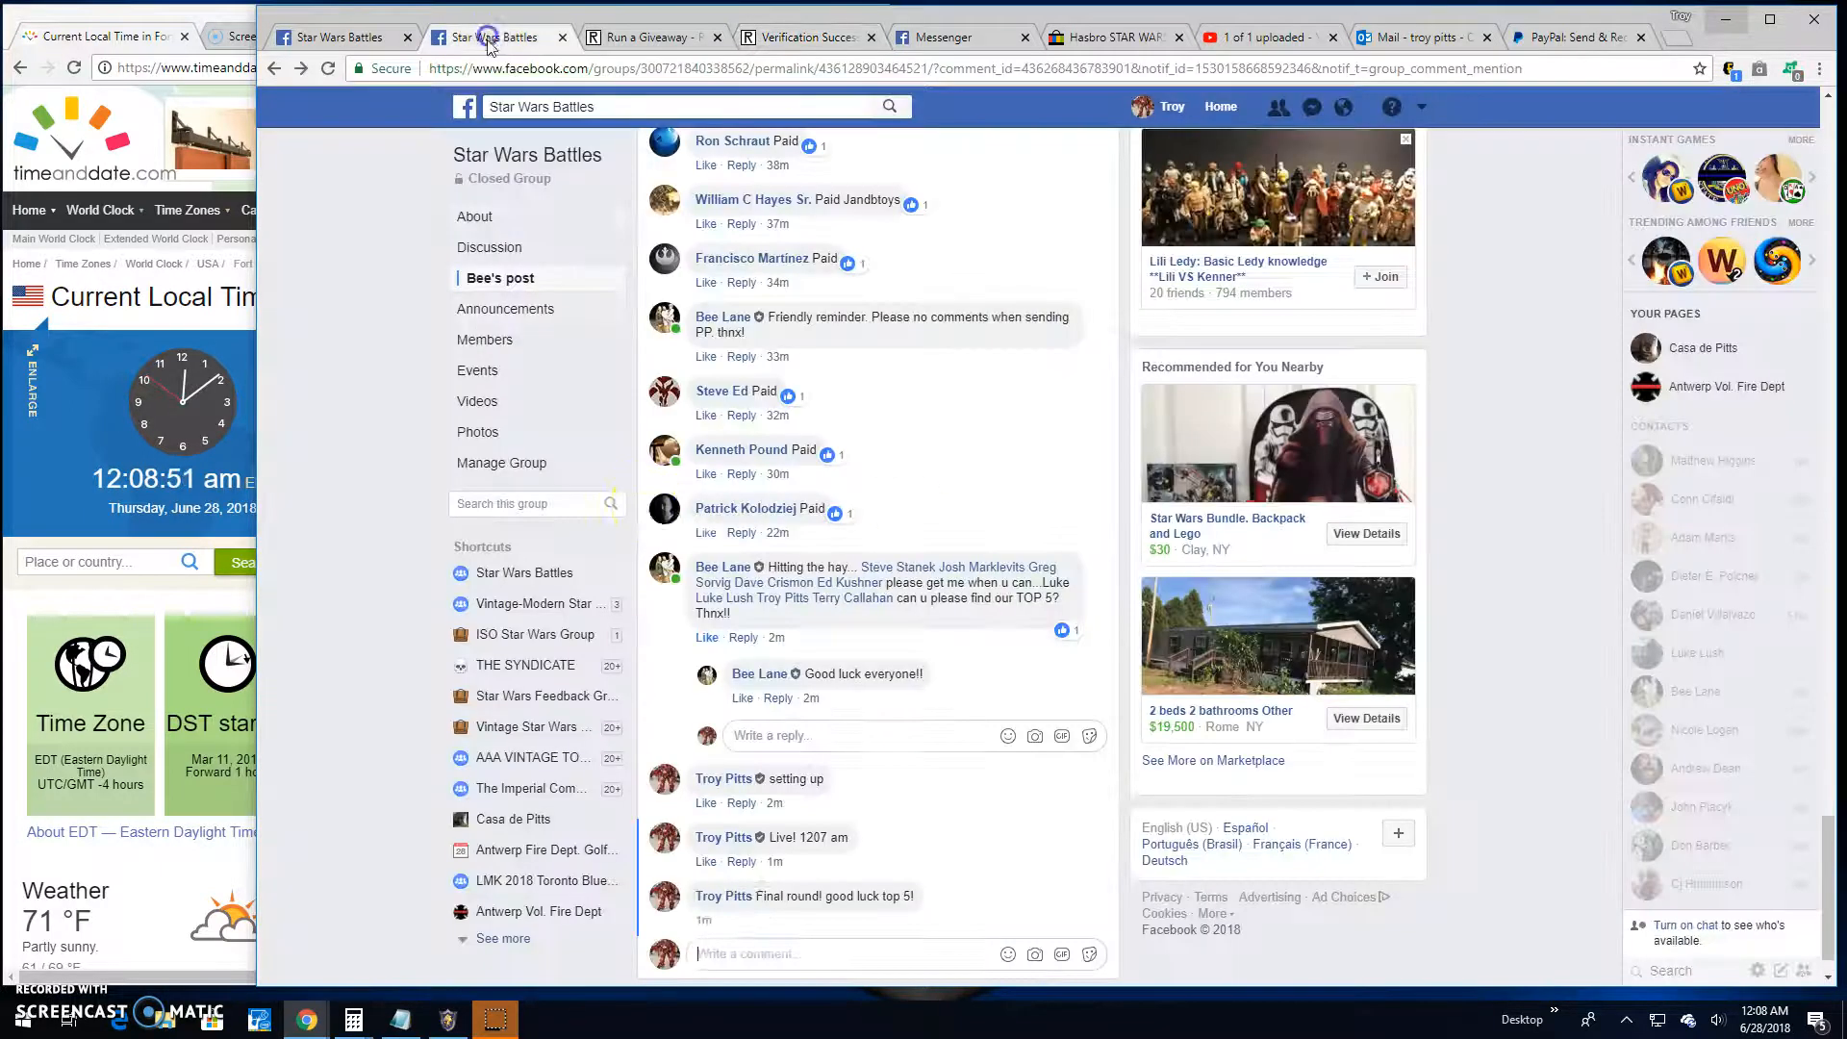